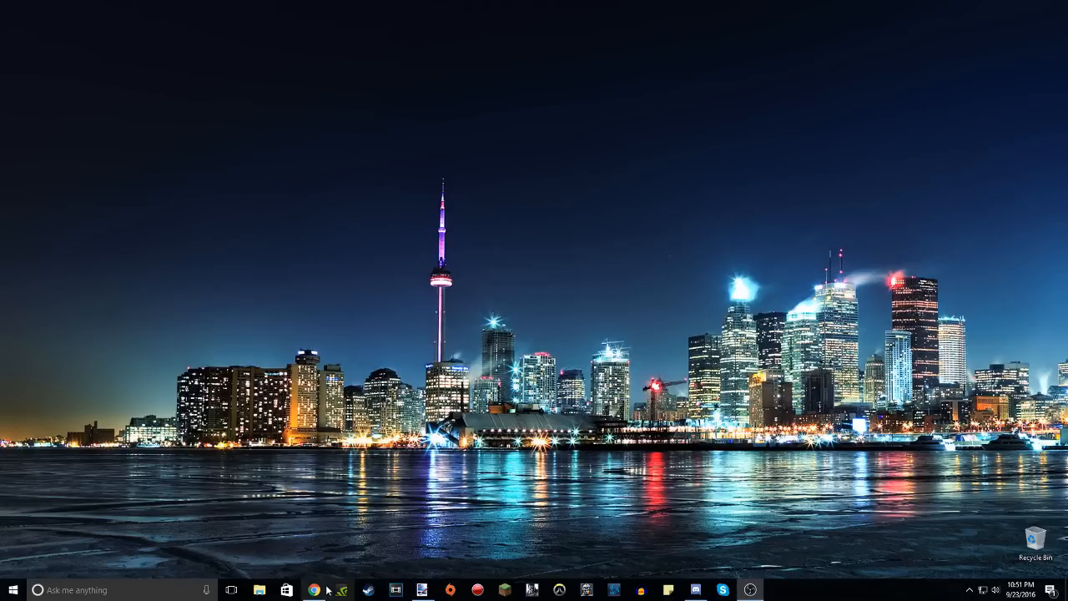
# Bring up dafont.com in Chrome and enter the Cartoon font category.
pyautogui.click(313, 591)
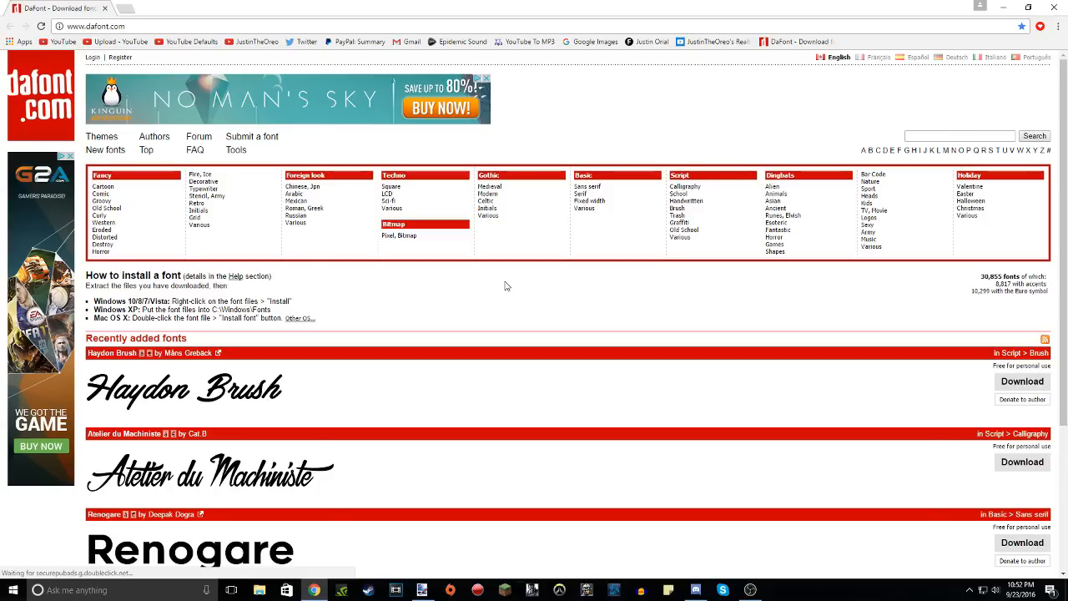
pyautogui.scroll(-3)
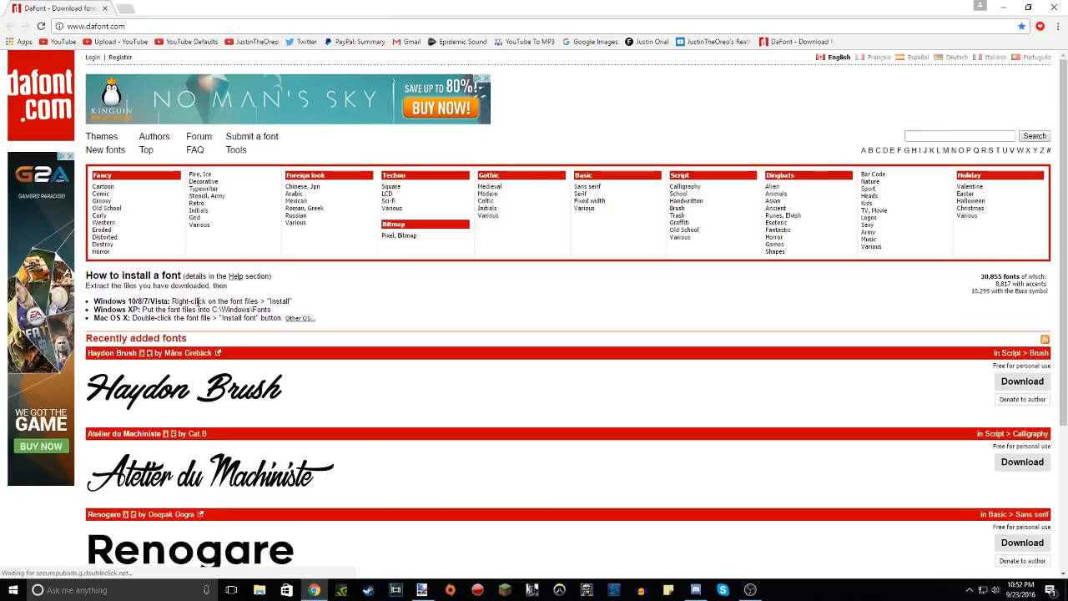
pyautogui.click(101, 194)
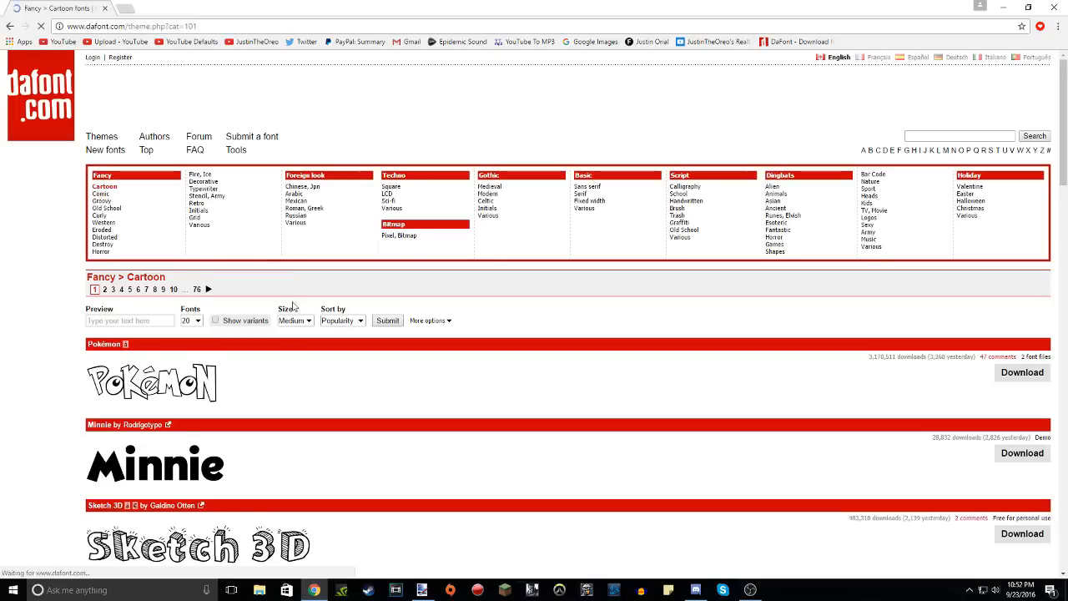
# Browse down through the cartoon-style font previews.
pyautogui.scroll(-3)
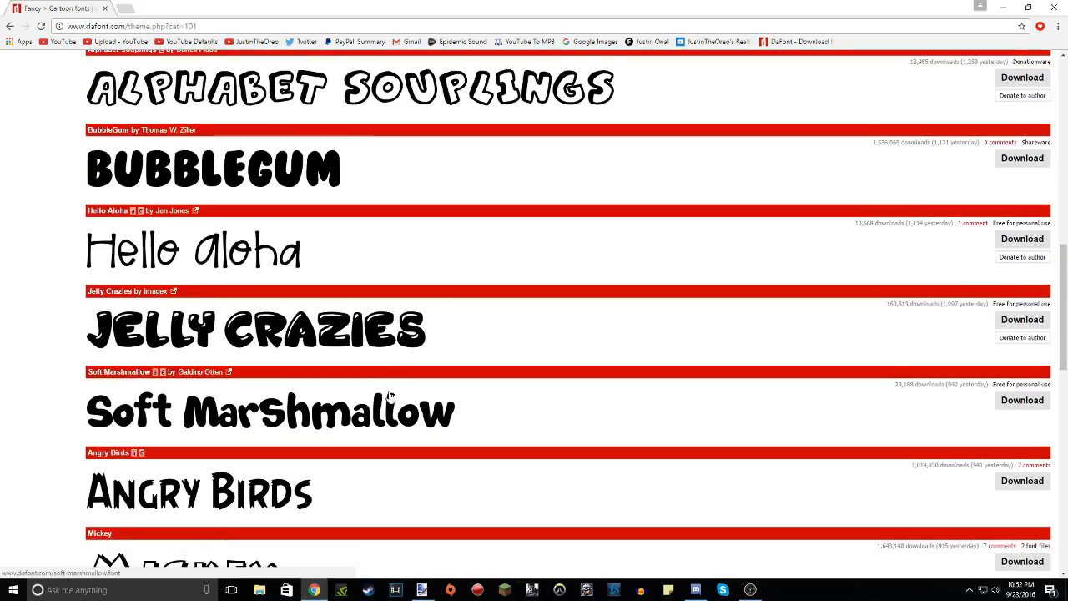
pyautogui.scroll(-3)
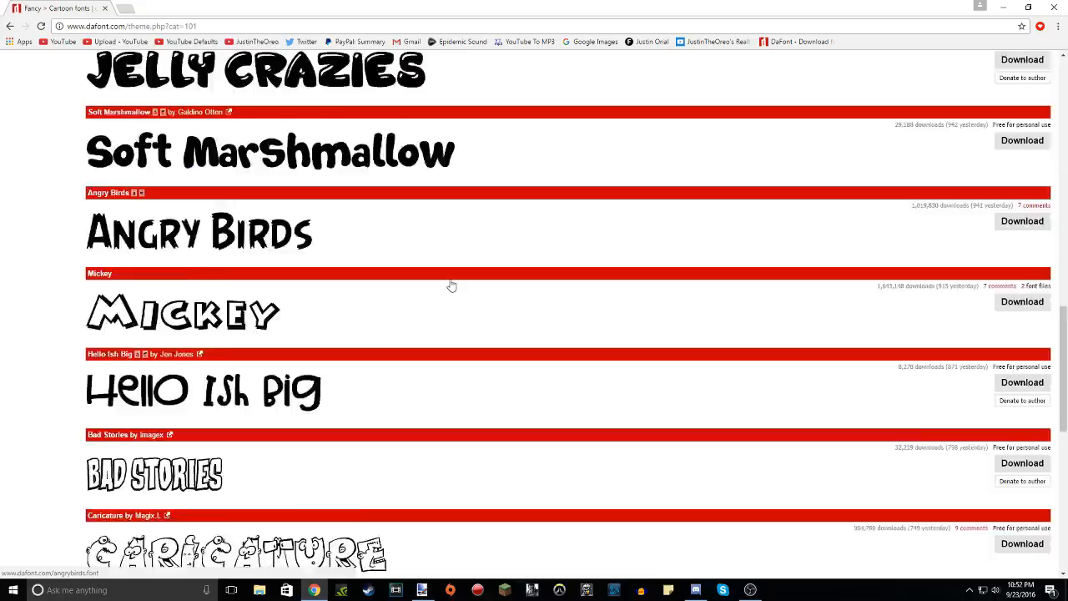
pyautogui.scroll(-3)
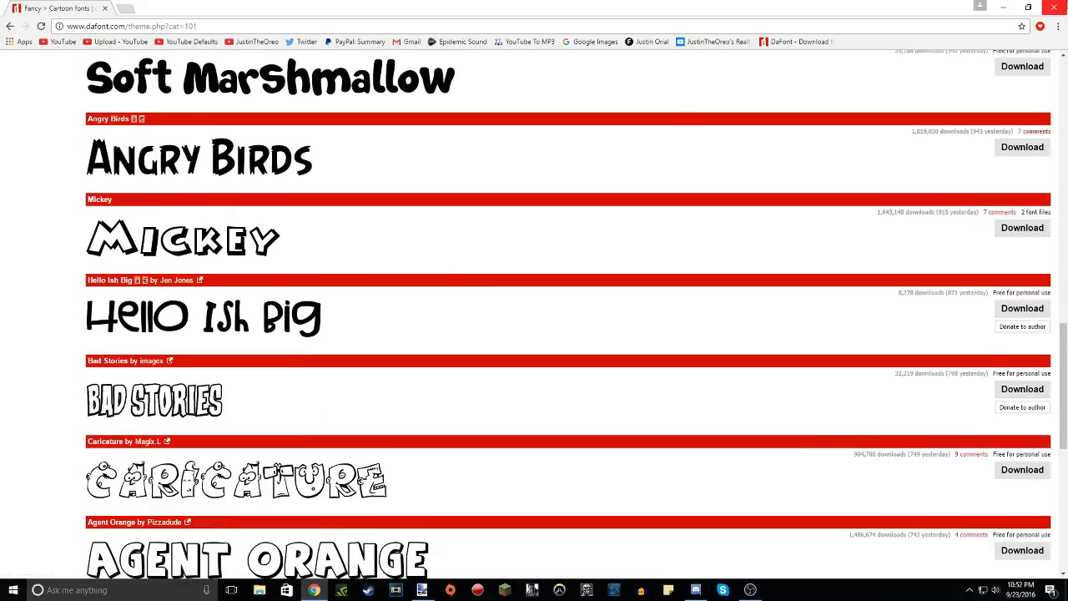
pyautogui.click(420, 590)
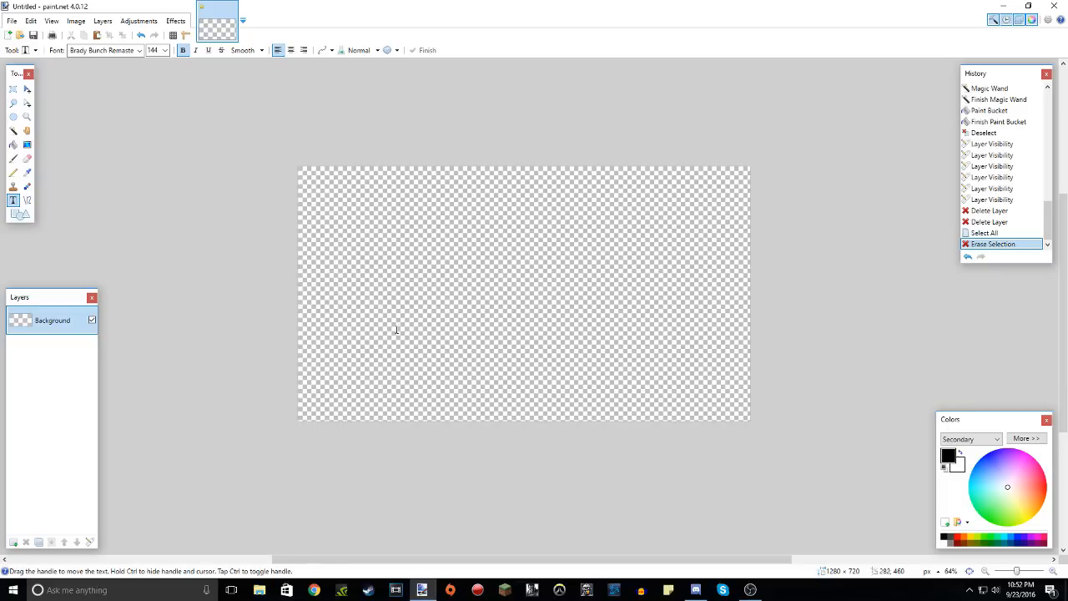
# Write JUSTINTHEOREO in bold white cartoon lettering on the transparent canvas and commit it.
pyautogui.write('JUSTINTHEOREO')
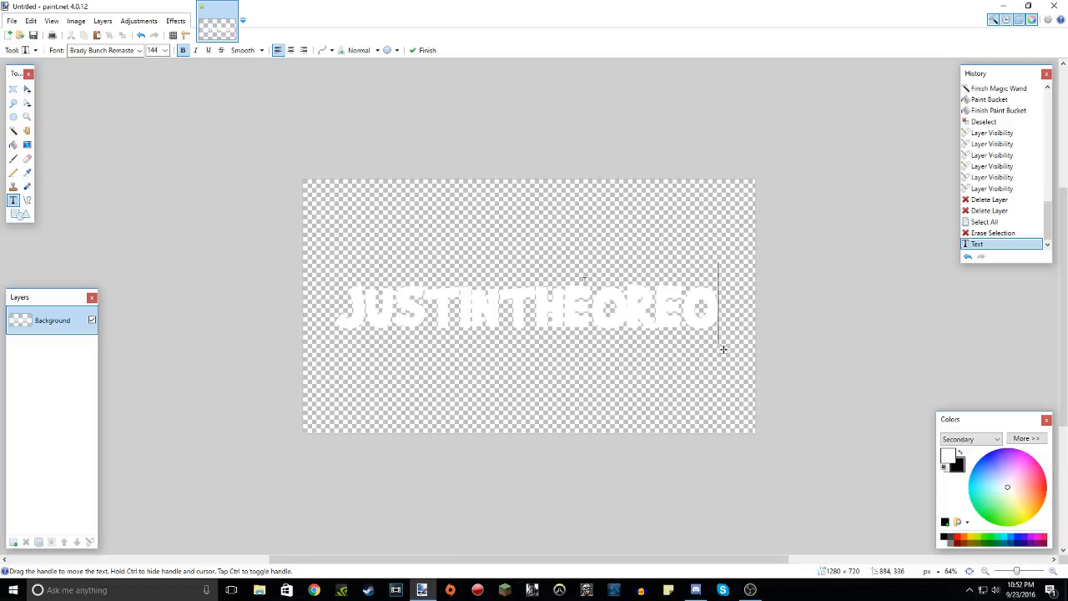
pyautogui.moveTo(14, 143)
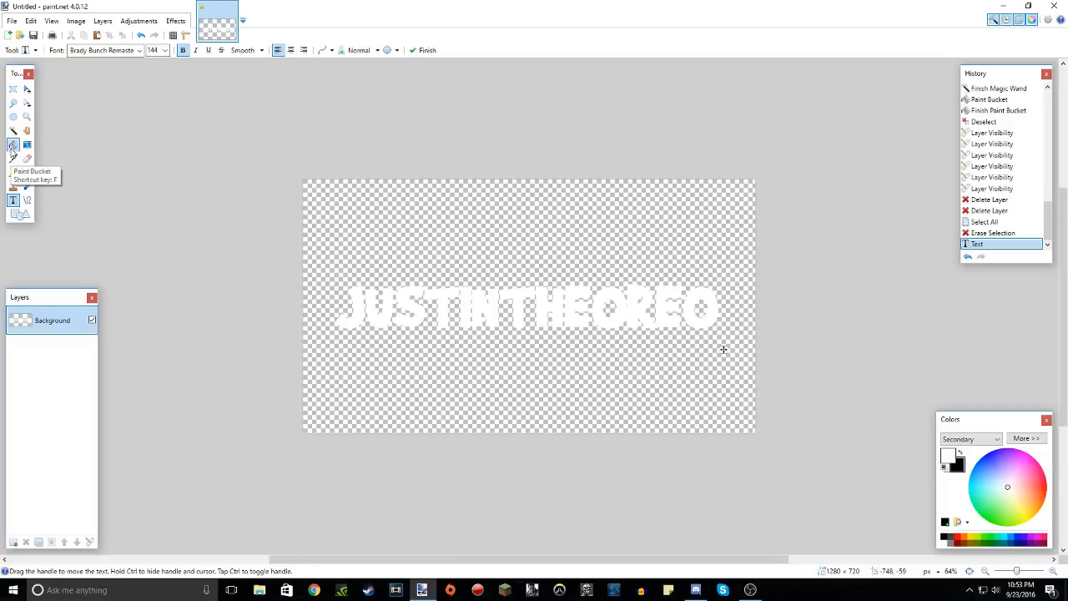
pyautogui.click(13, 143)
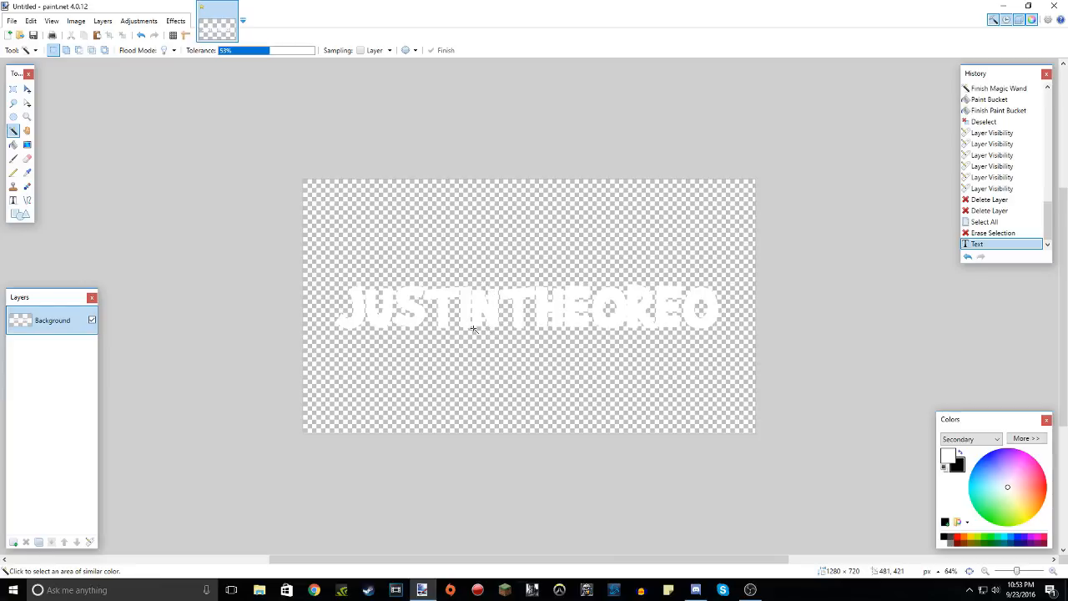
pyautogui.moveTo(529, 325)
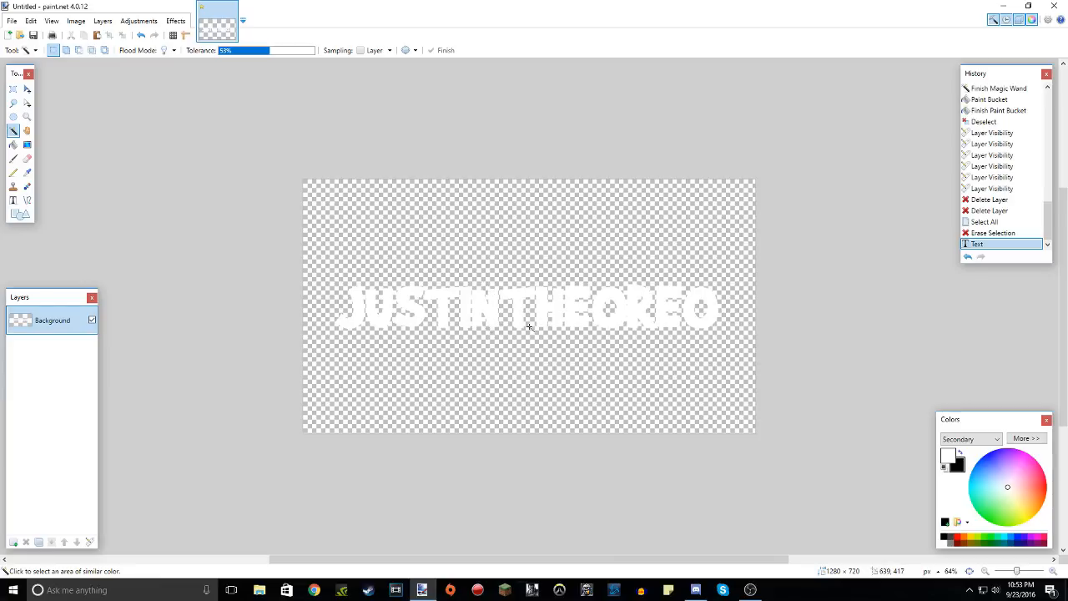
pyautogui.moveTo(234, 101)
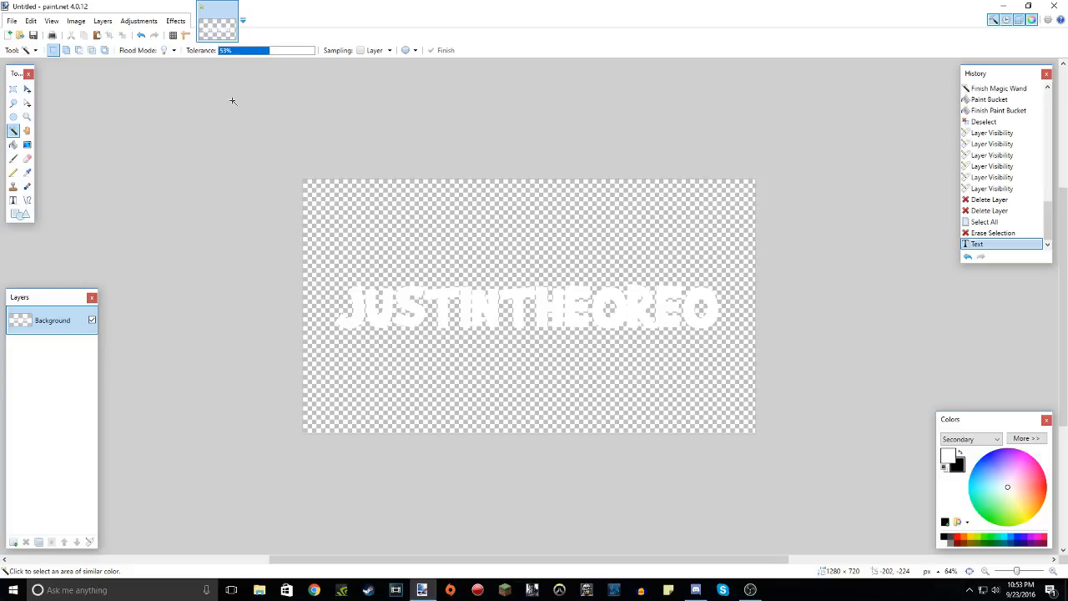
pyautogui.moveTo(77, 150)
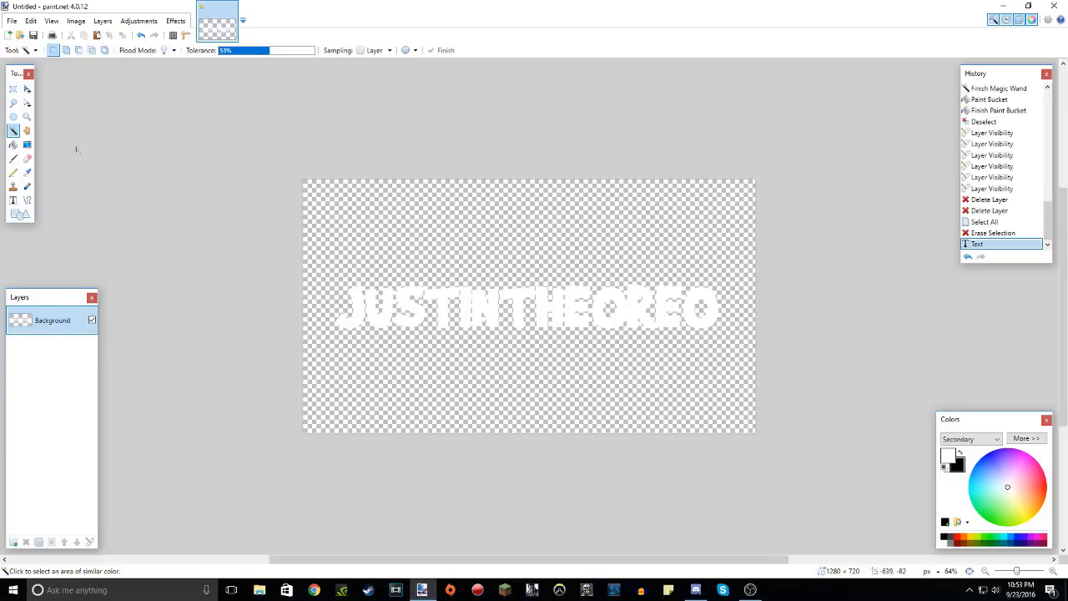
pyautogui.moveTo(354, 302)
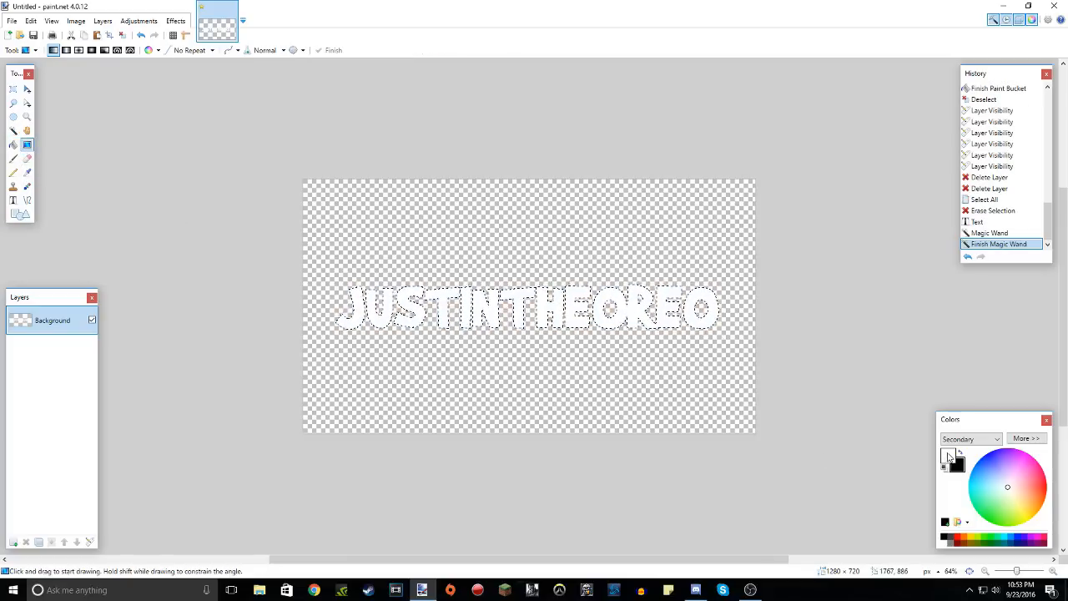
# Set yellow and orange as the two colours for the letters' vertical gradient fill.
pyautogui.click(969, 439)
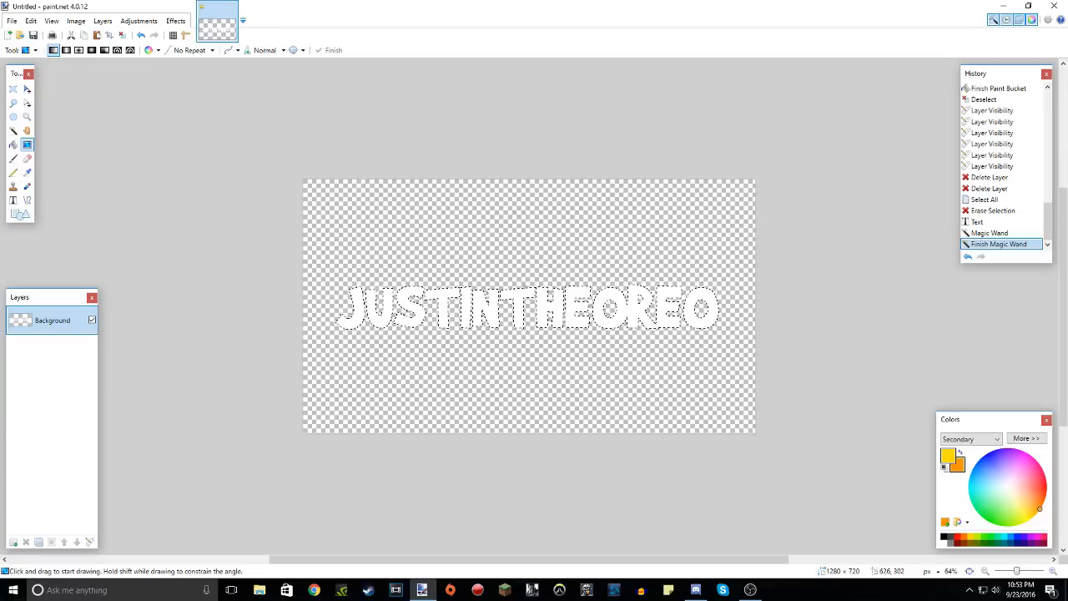
pyautogui.click(546, 299)
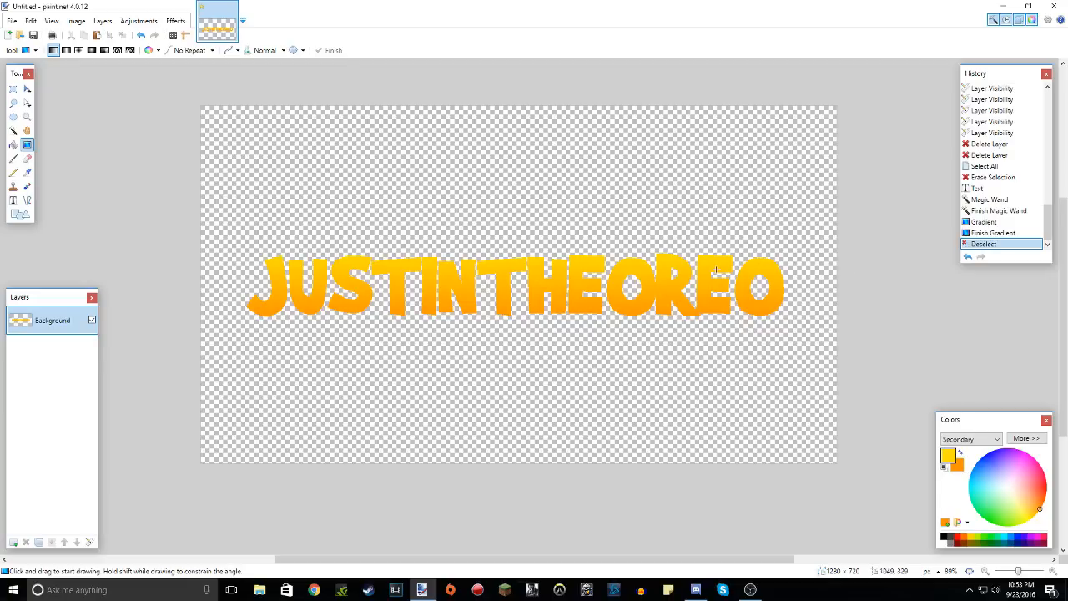
pyautogui.moveTo(741, 264)
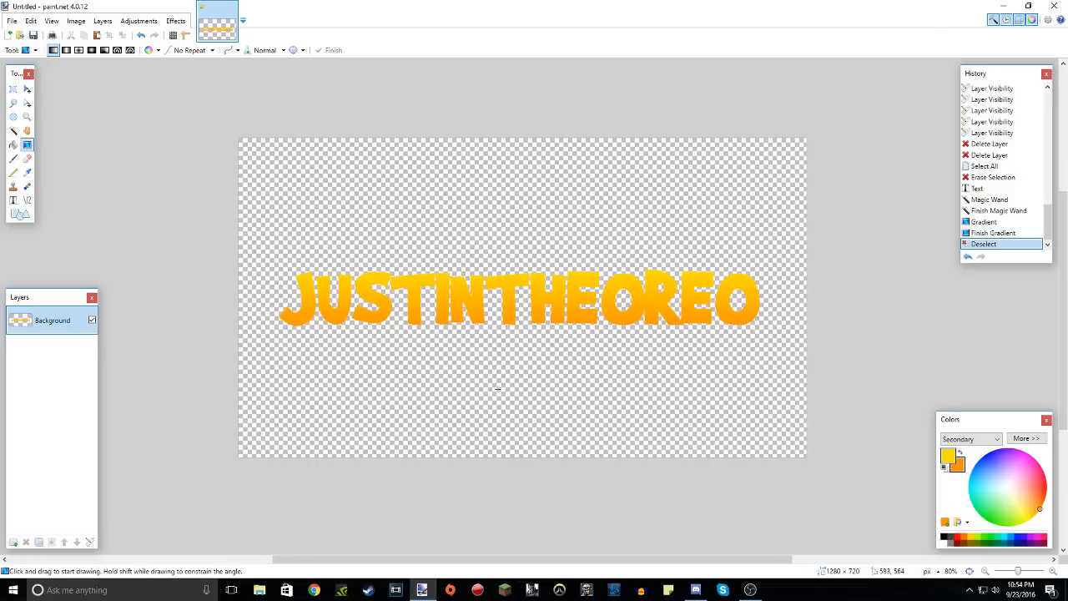
pyautogui.moveTo(504, 391)
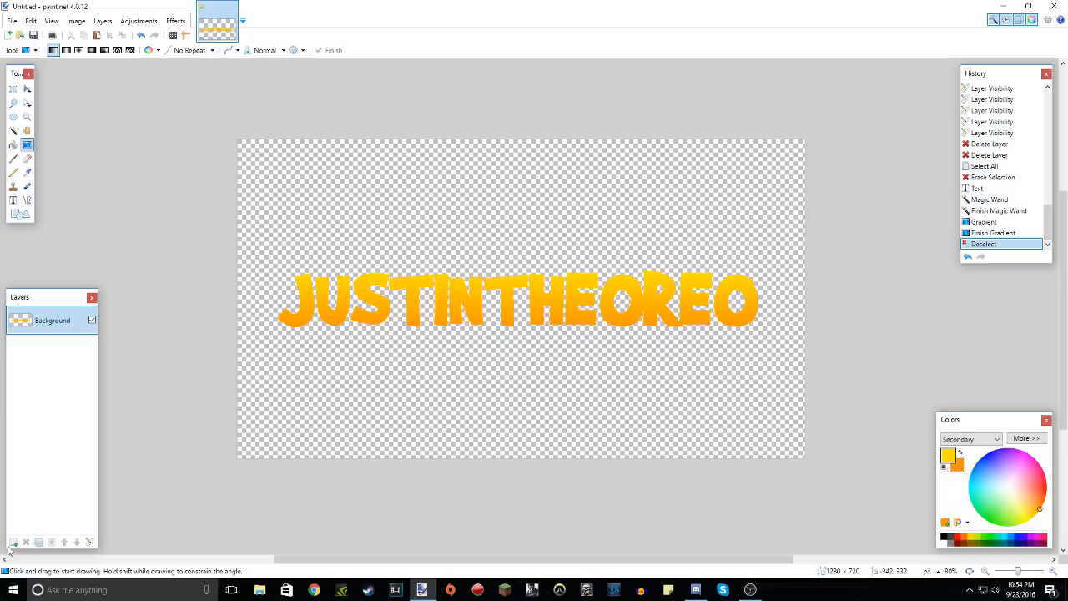
# Add a new empty layer and rename the lettering layer to 'Text Layer'.
pyautogui.click(13, 541)
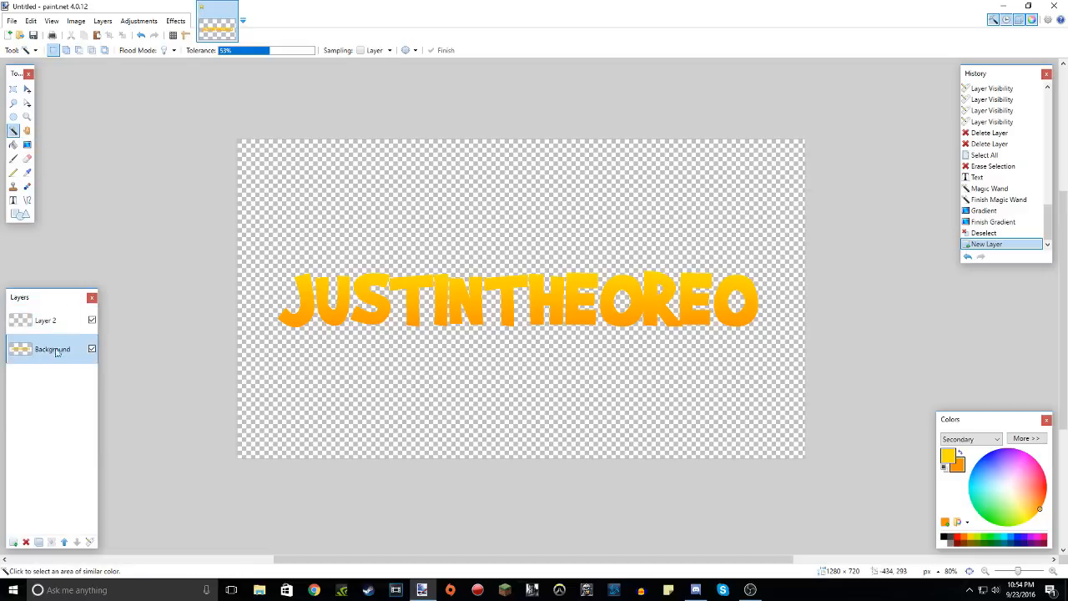
pyautogui.doubleClick(53, 349)
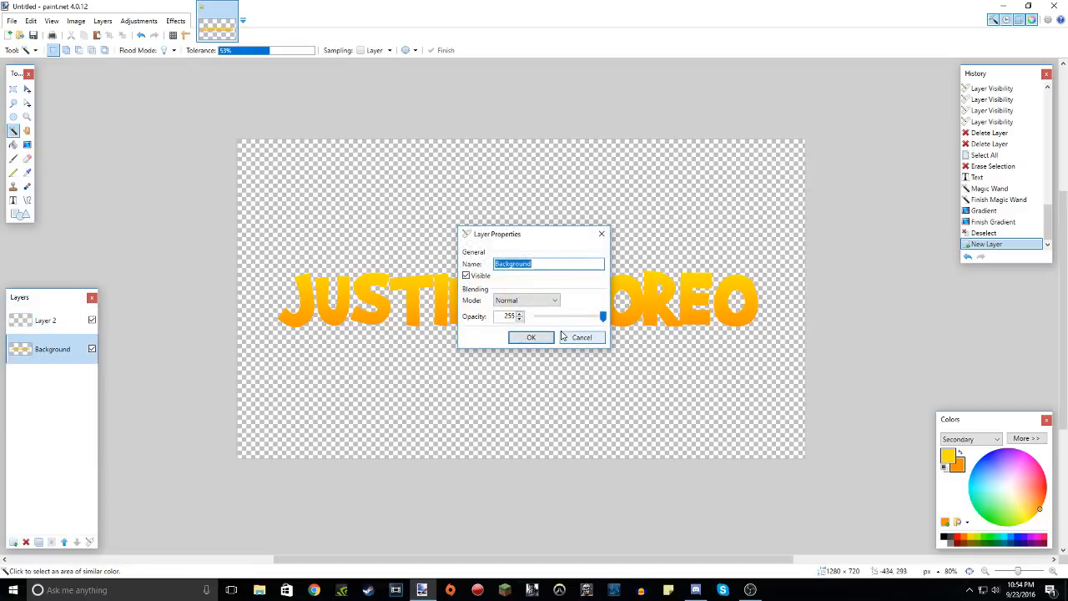
pyautogui.write('1')
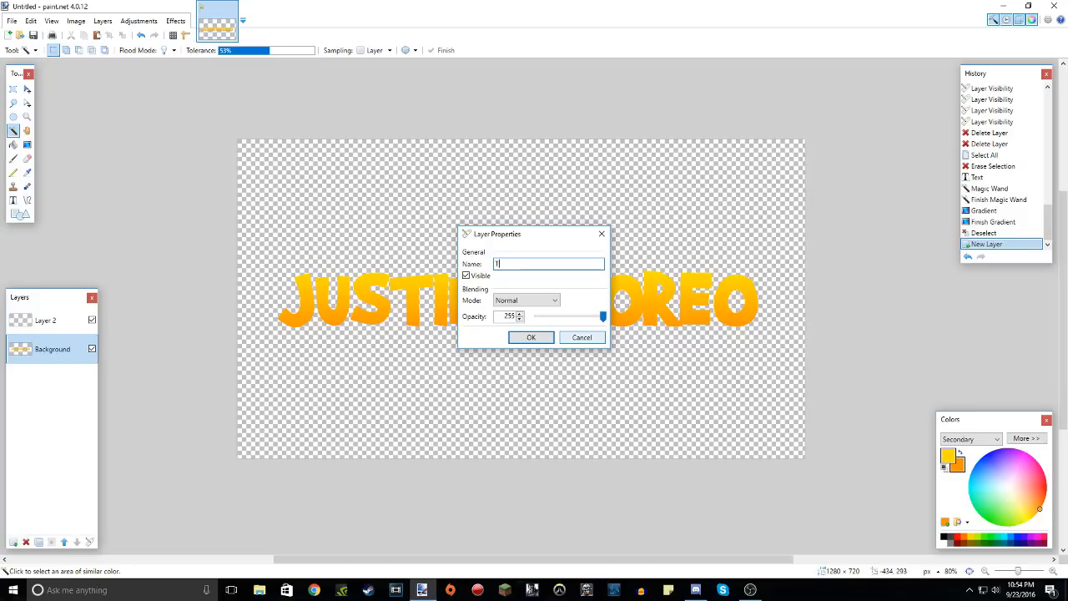
pyautogui.write('Text Layer')
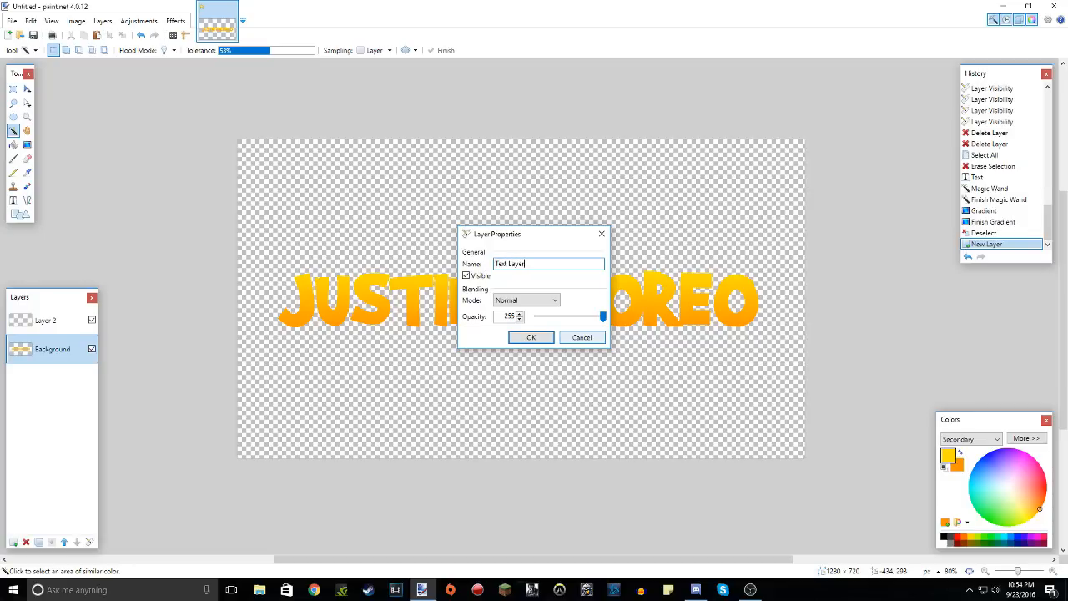
pyautogui.click(531, 337)
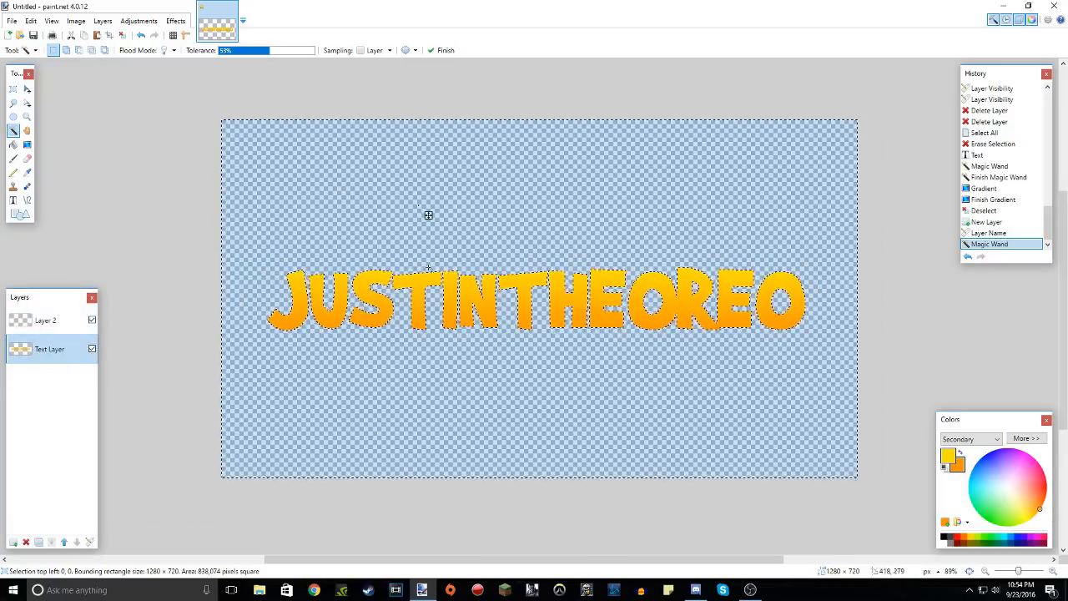
# Fill the second layer solid black everywhere outside the letters with the Paint Bucket.
pyautogui.click(45, 321)
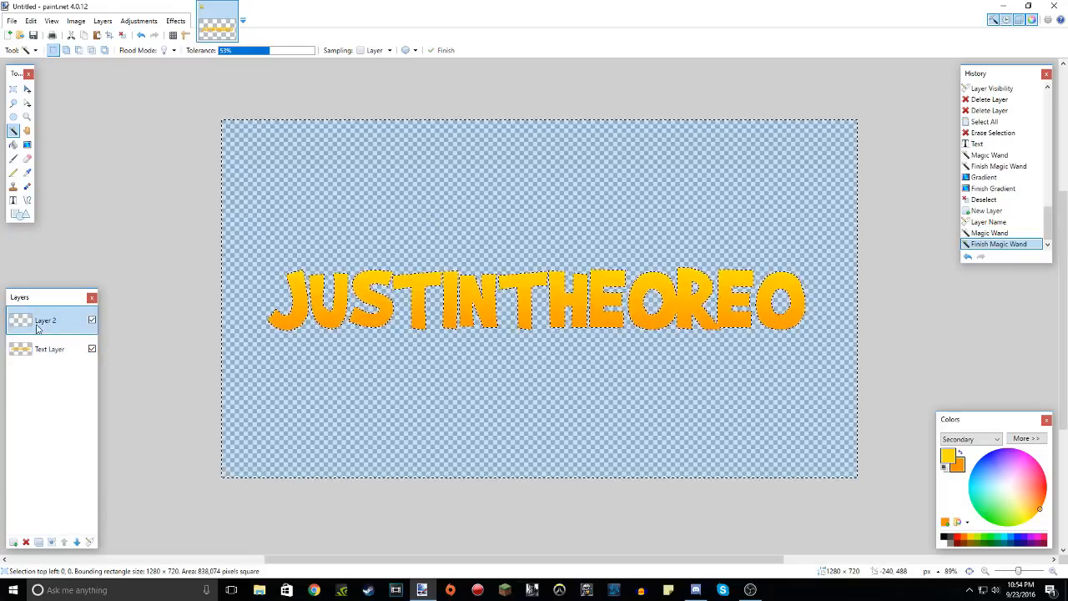
pyautogui.moveTo(13, 132)
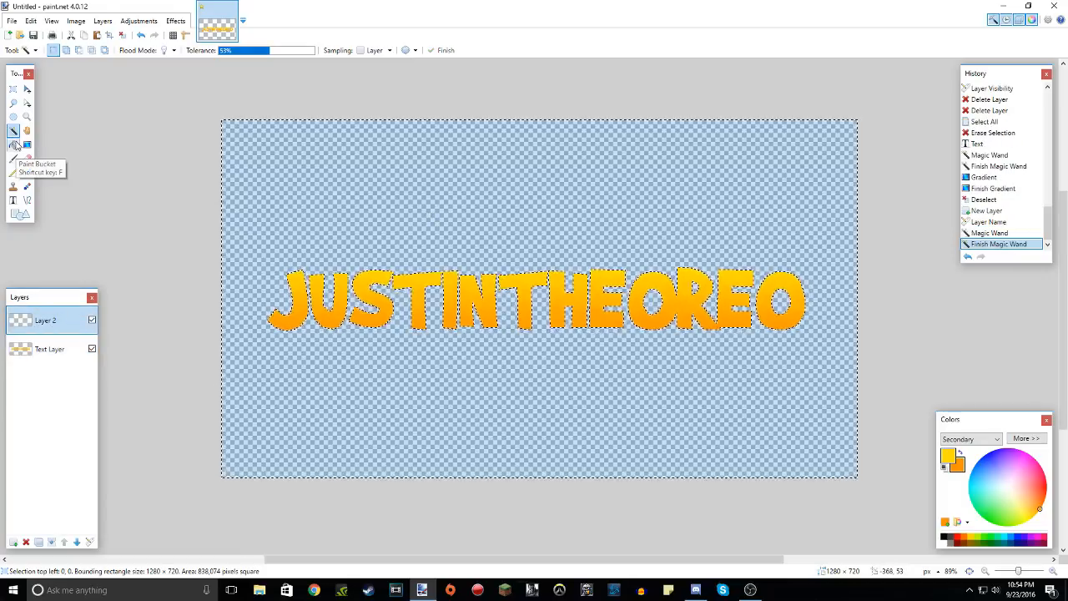
pyautogui.click(14, 130)
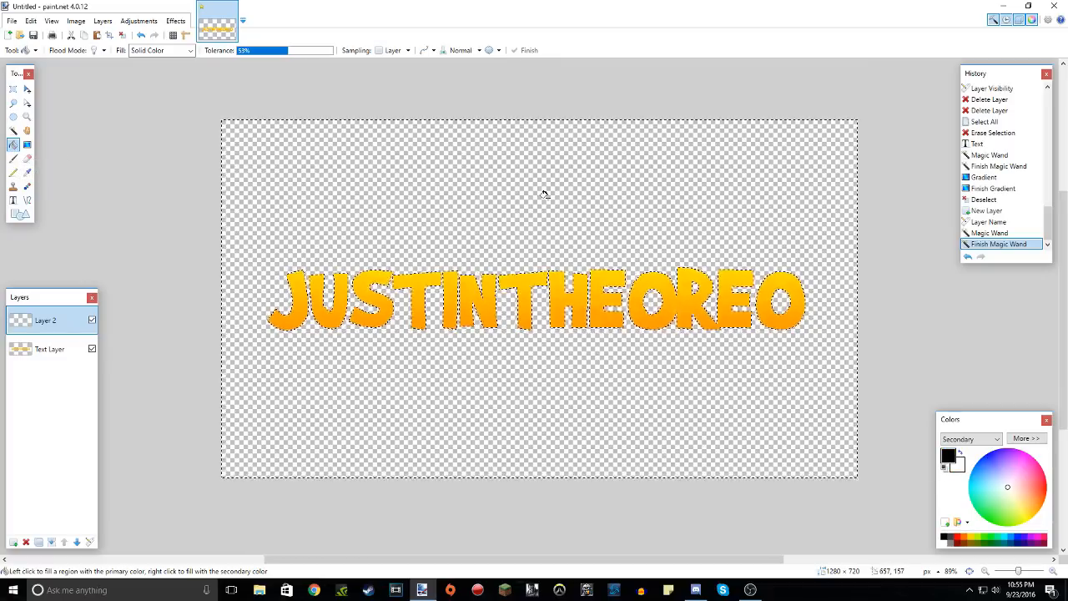
pyautogui.click(543, 209)
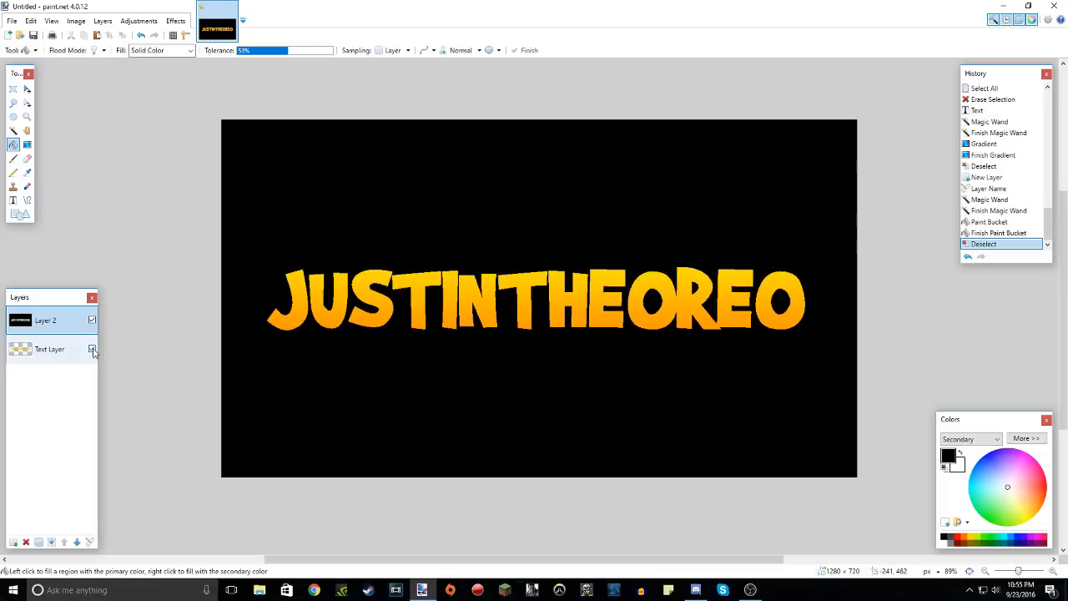
# Toggle the black layer's visibility to check the result against the text alone.
pyautogui.click(93, 320)
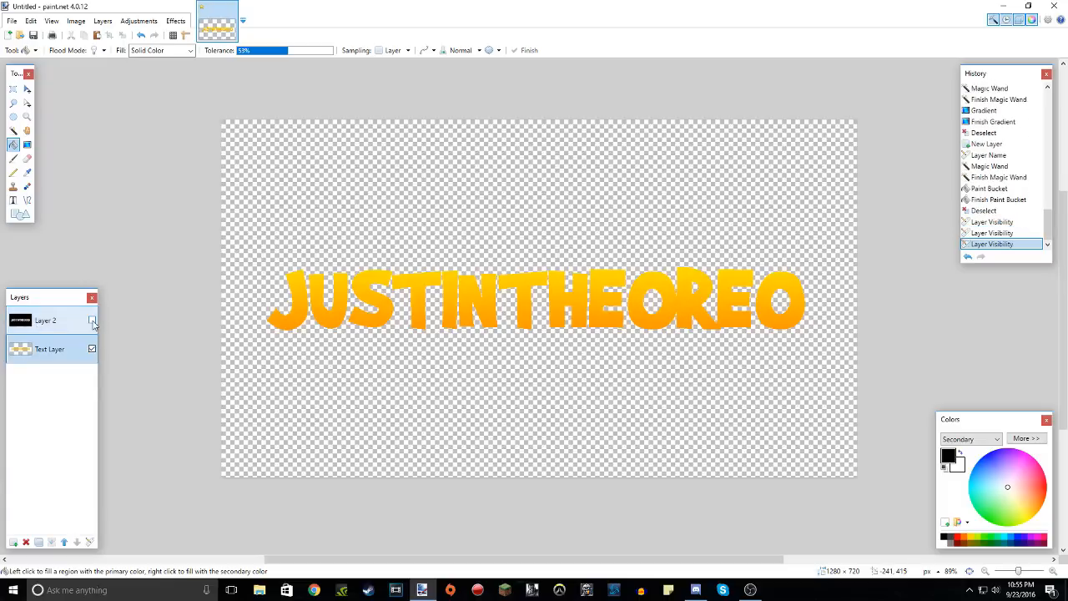
pyautogui.click(92, 320)
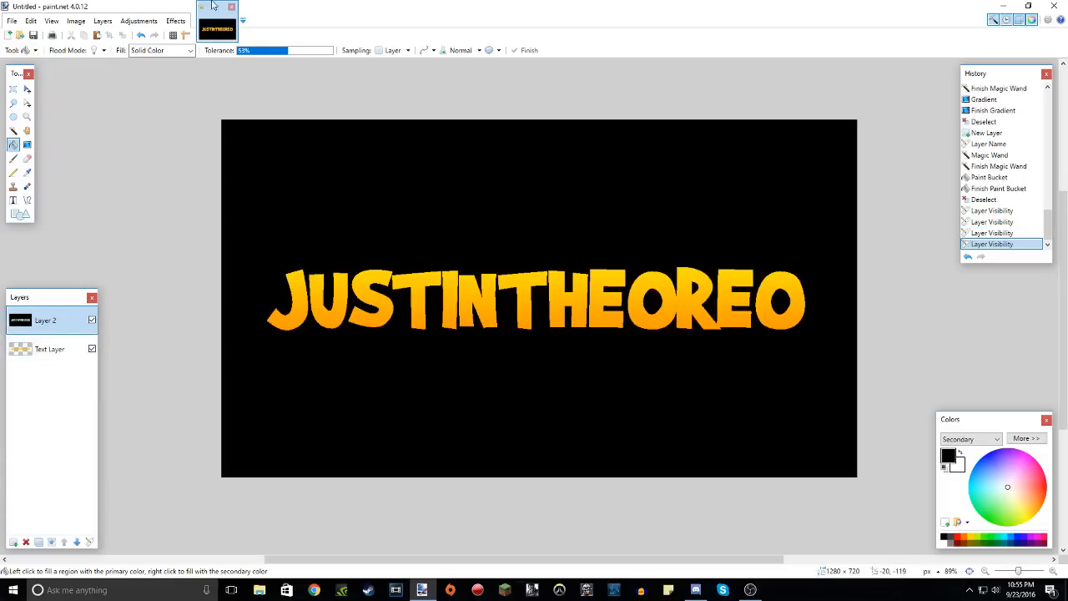
pyautogui.click(175, 20)
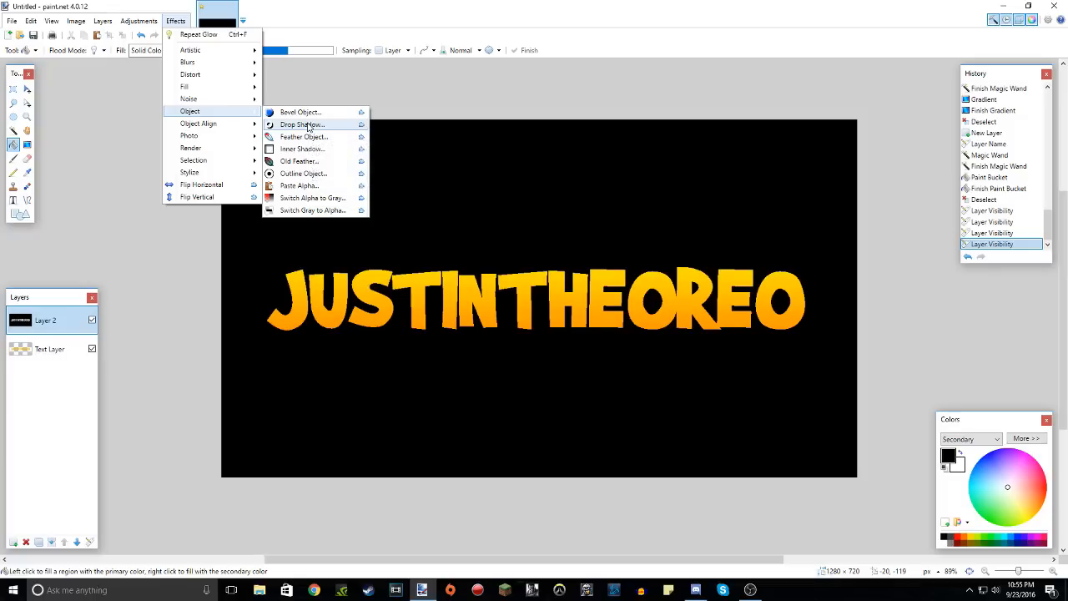
pyautogui.moveTo(300, 123)
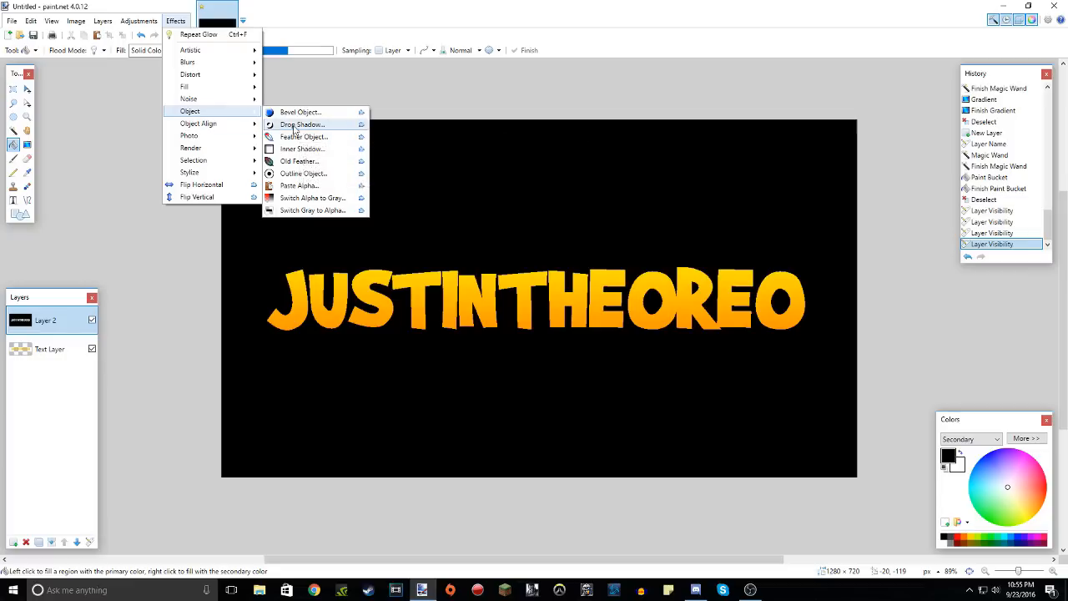
# Apply a white Drop Shadow with widening and blur radius around 10 to glow into the letter edges.
pyautogui.click(302, 123)
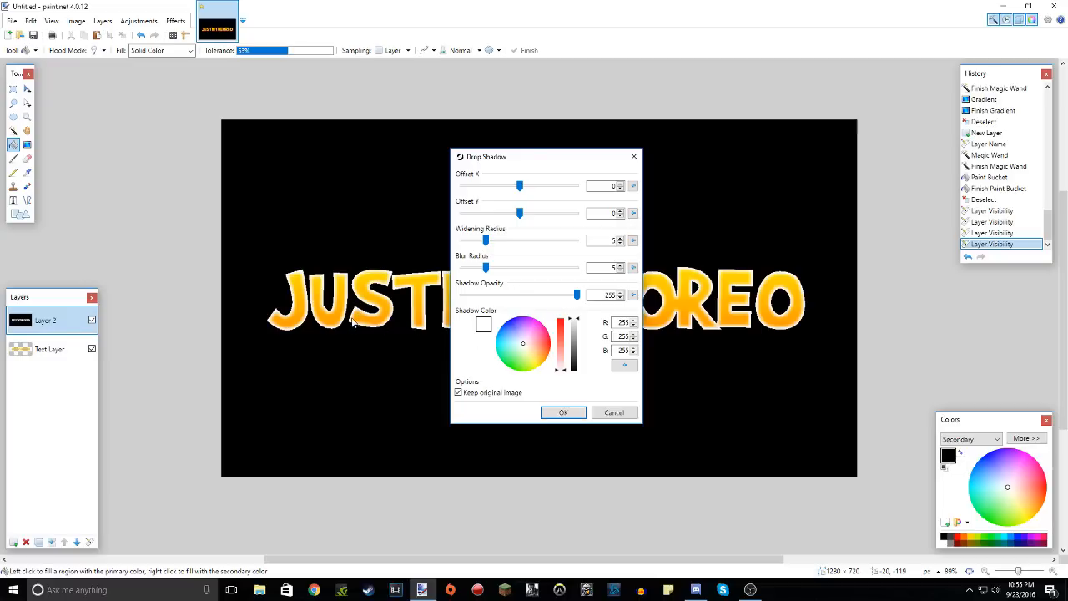
pyautogui.click(634, 237)
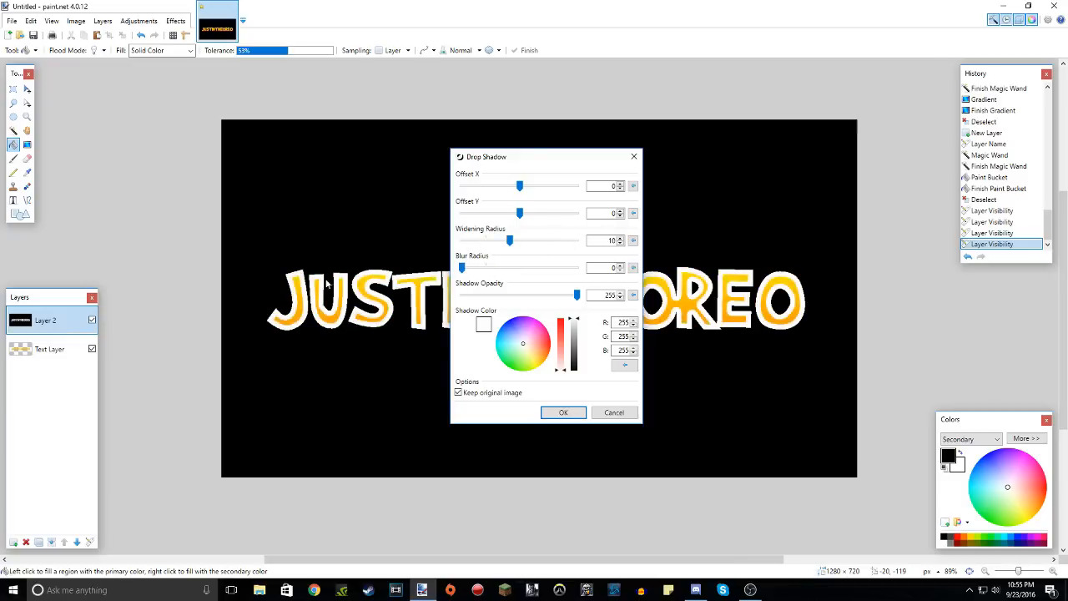
pyautogui.moveTo(504, 257)
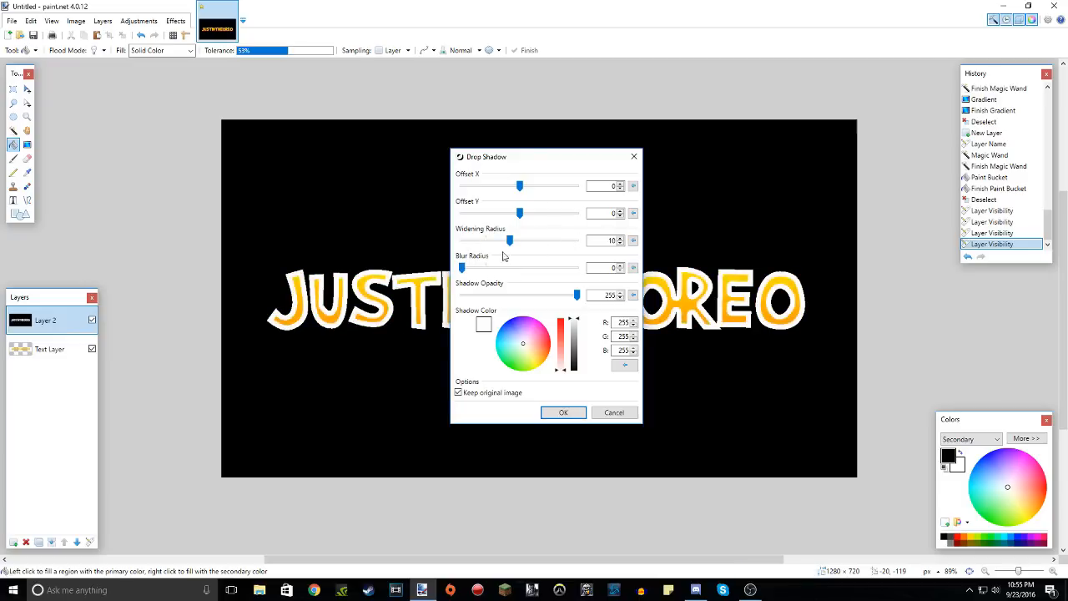
pyautogui.moveTo(511, 241); pyautogui.dragTo(504, 240)
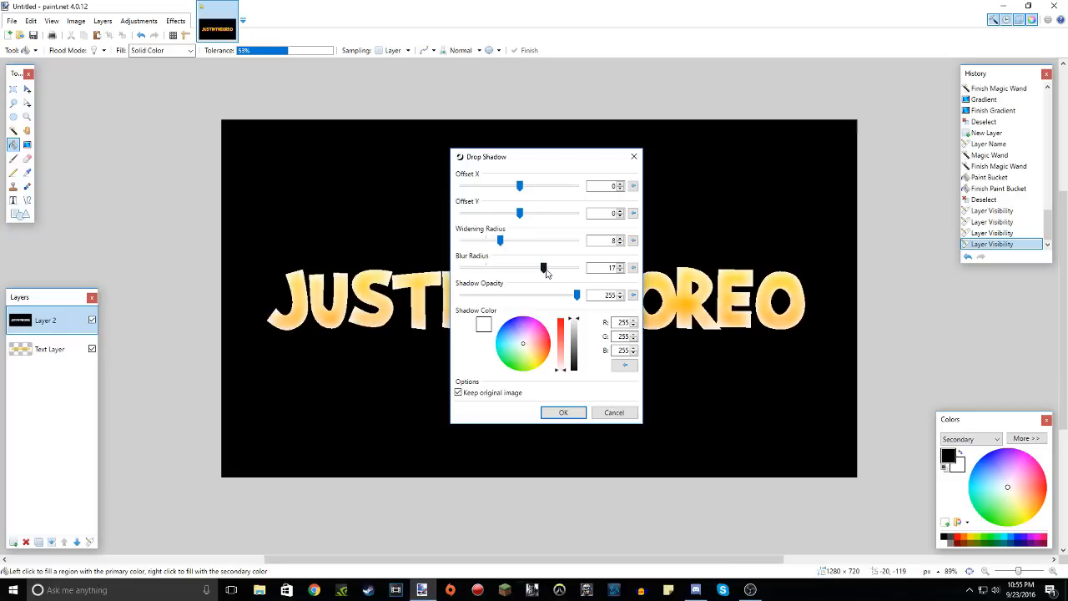
pyautogui.moveTo(544, 267); pyautogui.dragTo(514, 267)
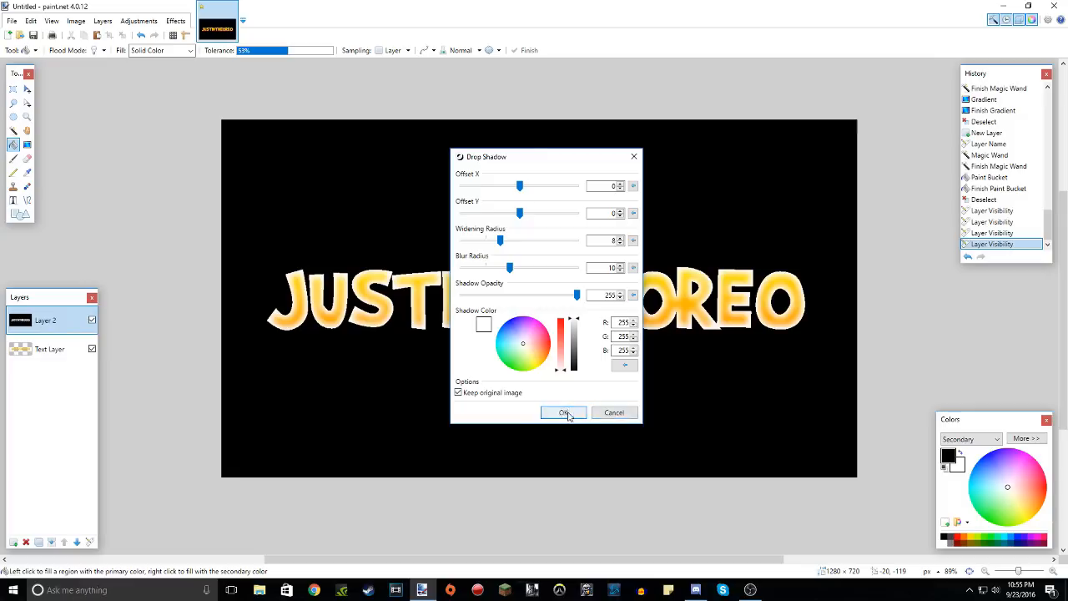
pyautogui.click(564, 412)
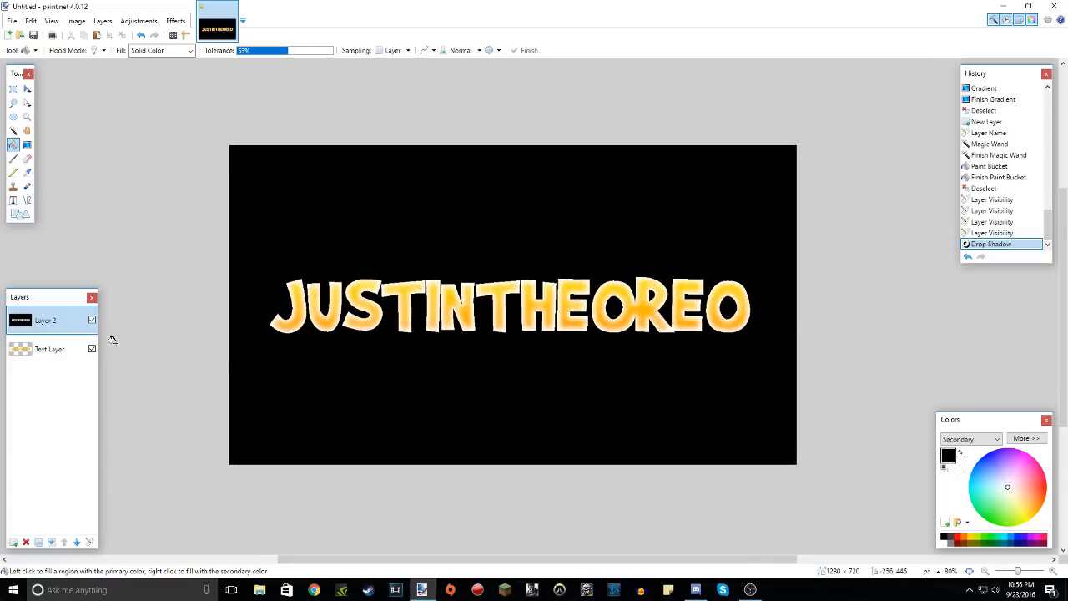
# Select the black surroundings on the top layer with the Magic Wand for erasing.
pyautogui.click(13, 137)
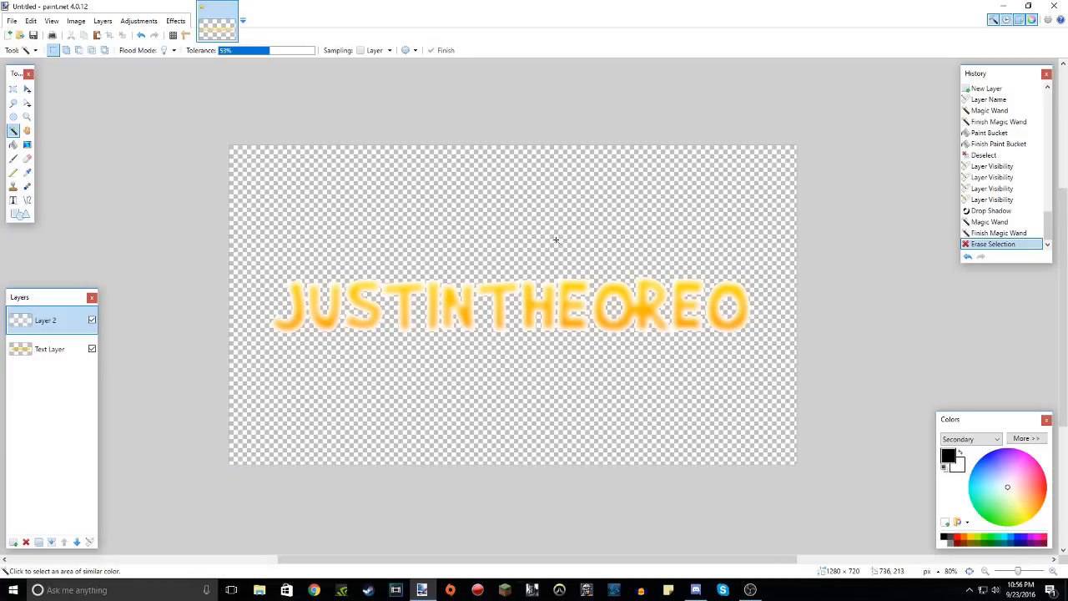
pyautogui.moveTo(756, 338)
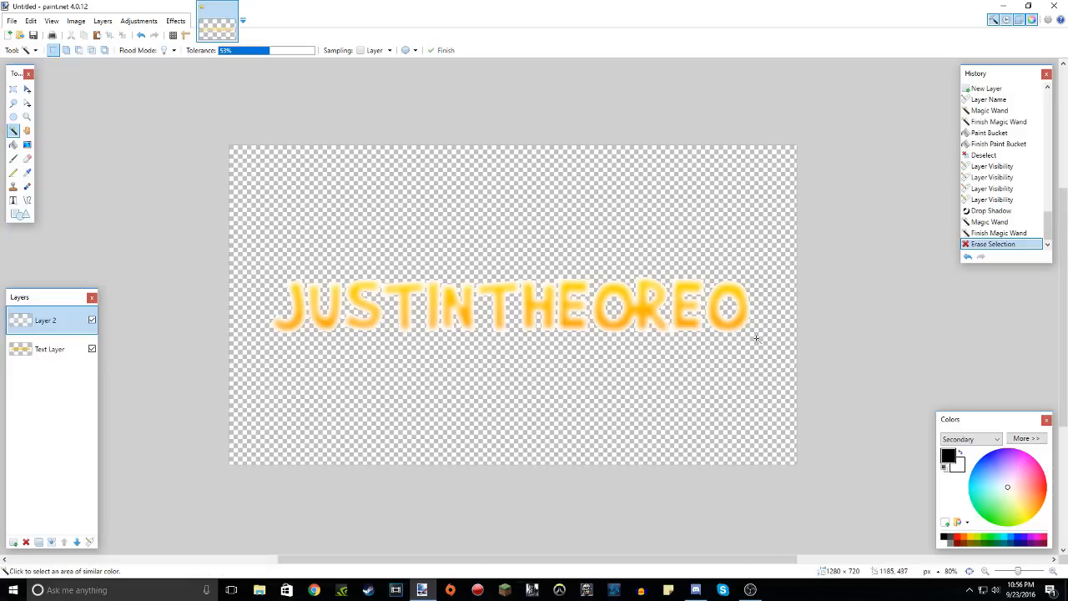
pyautogui.moveTo(382, 357)
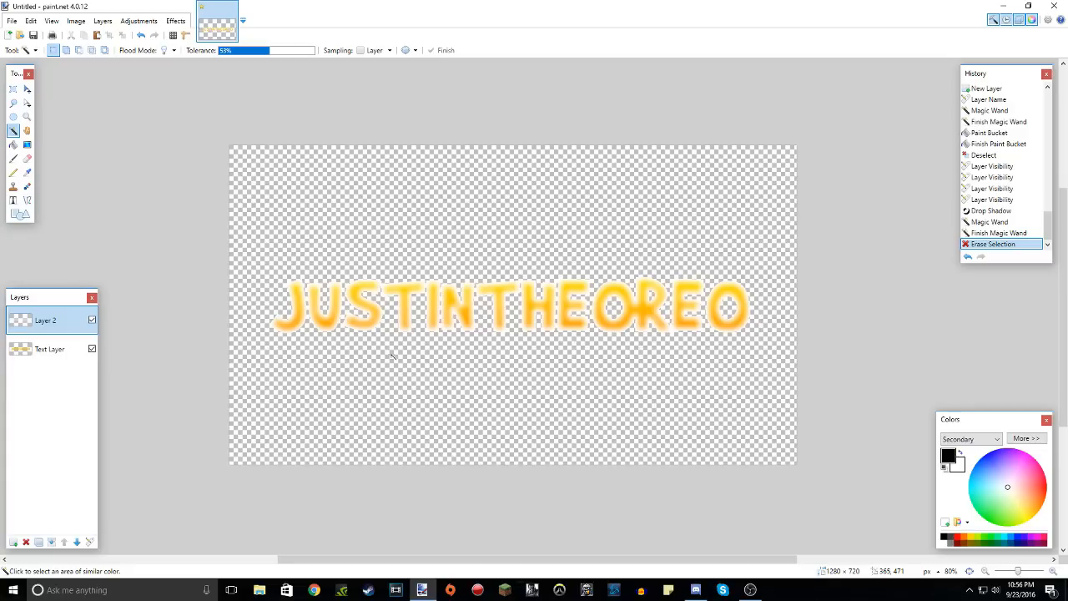
pyautogui.moveTo(19, 259)
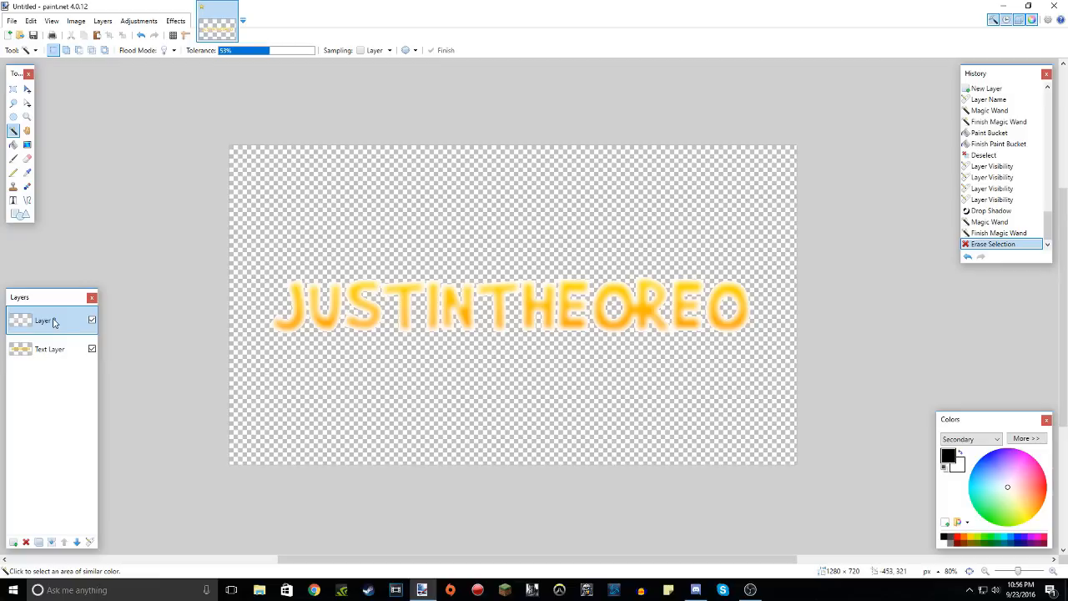
# Set the shine layer's blending mode to Overlay in its properties.
pyautogui.doubleClick(45, 320)
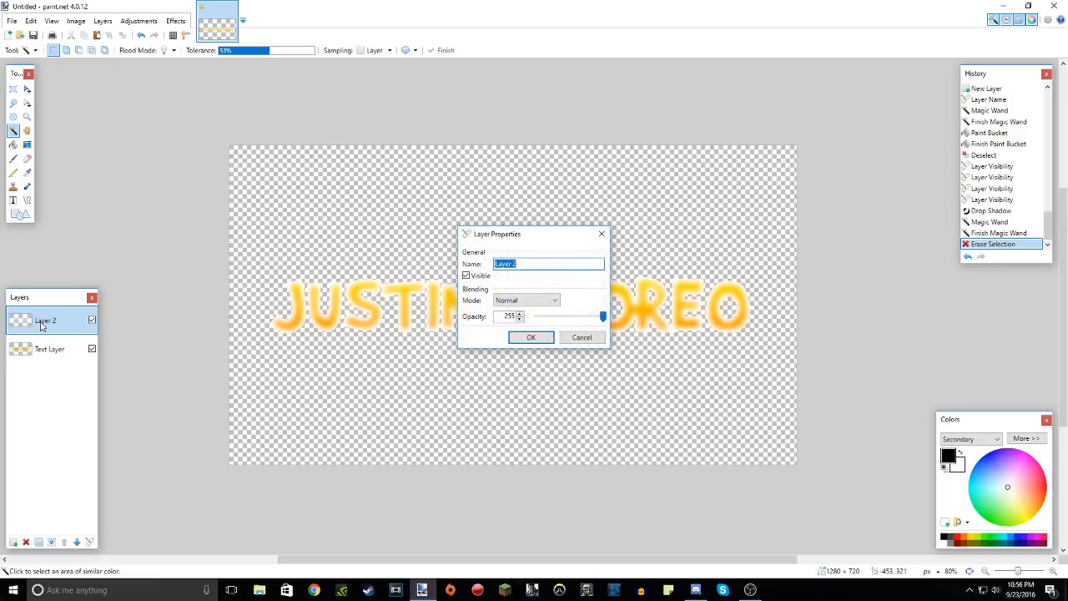
pyautogui.click(526, 301)
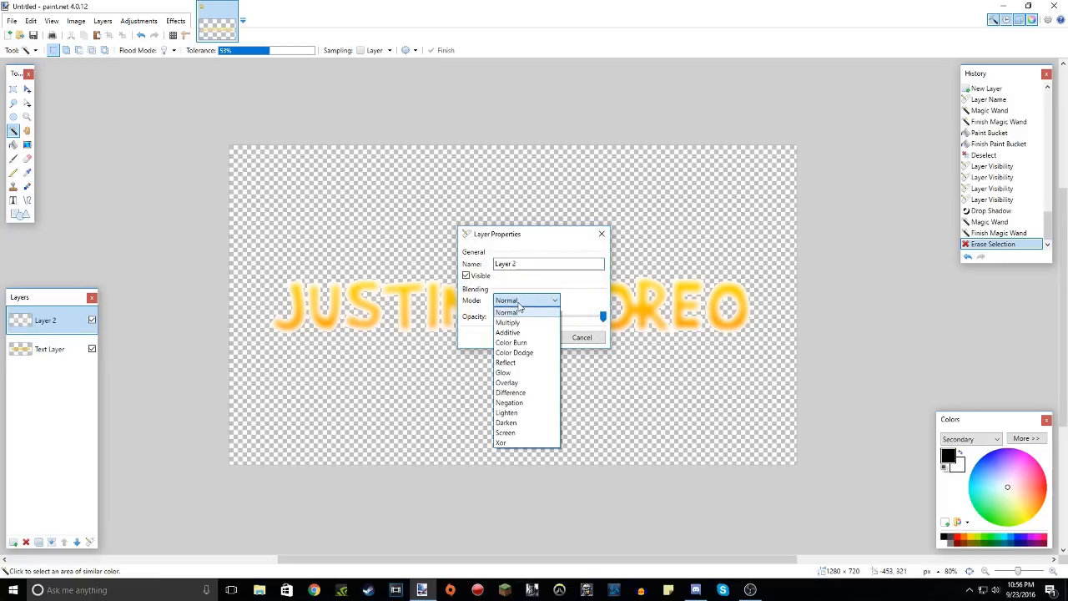
pyautogui.click(507, 382)
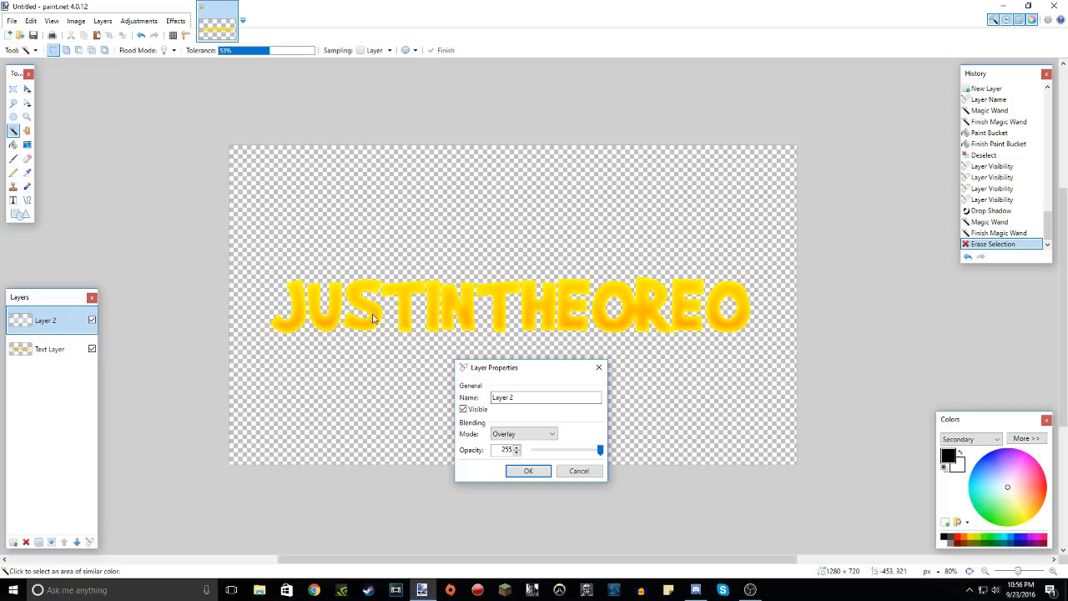
pyautogui.click(527, 470)
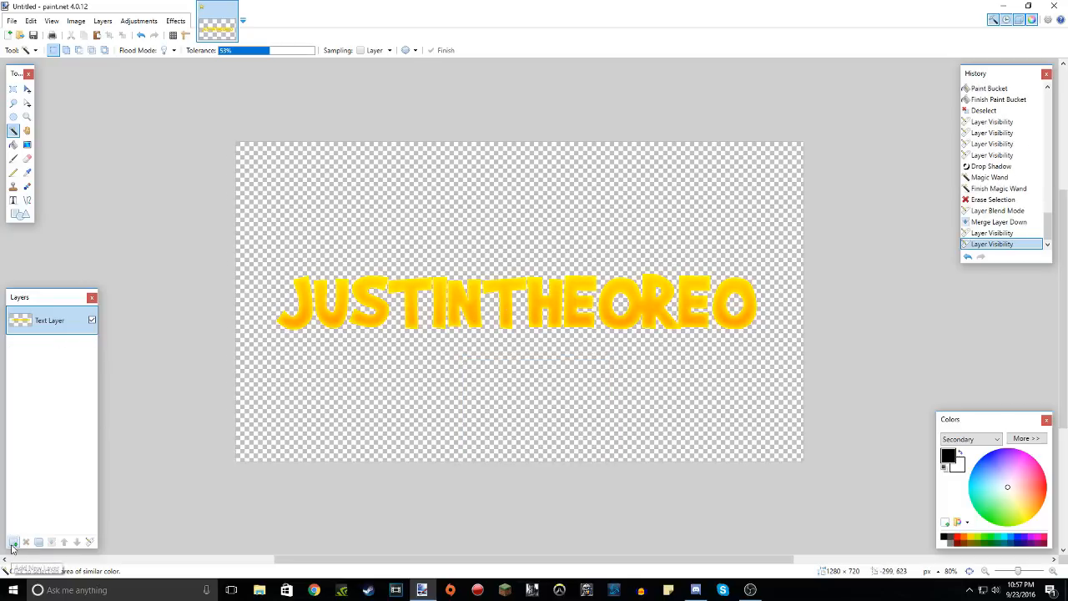
# Add a layer for the copied bottom half, show Text Layer again and make Layer 2 active.
pyautogui.click(13, 540)
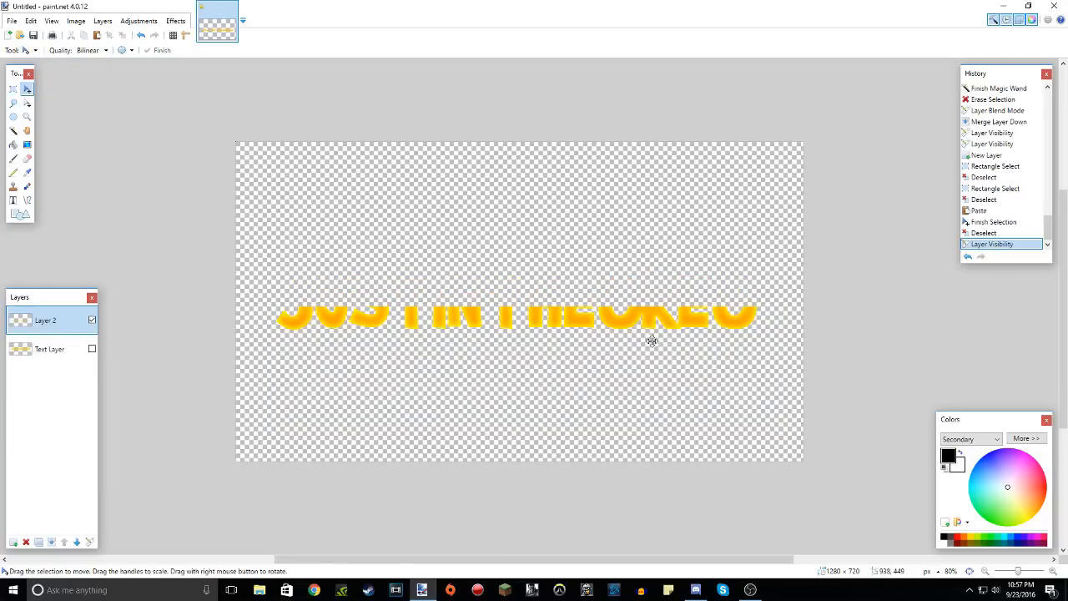
pyautogui.click(92, 350)
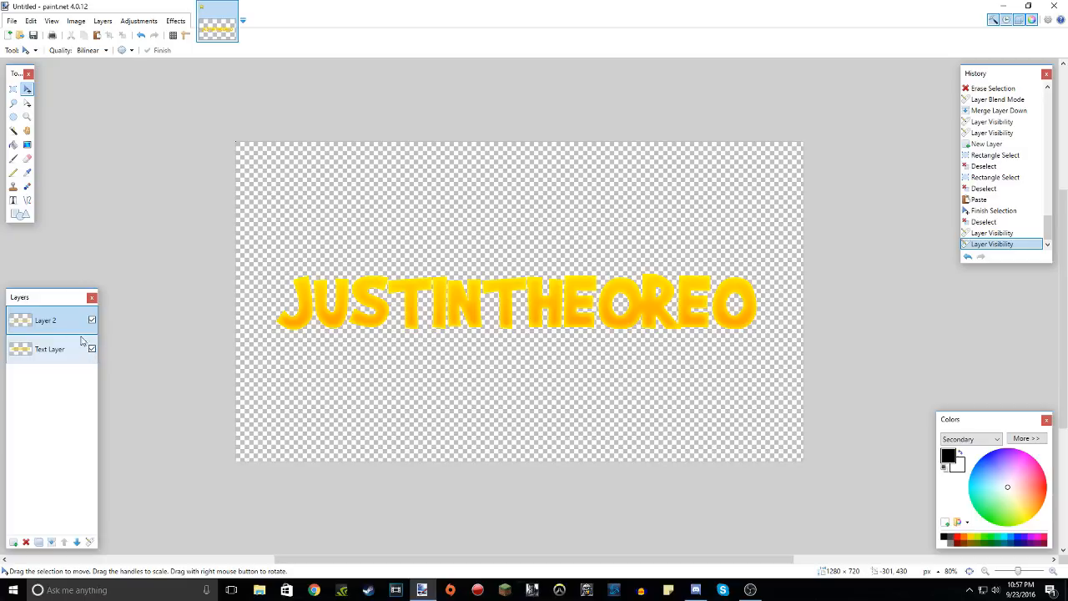
pyautogui.doubleClick(44, 321)
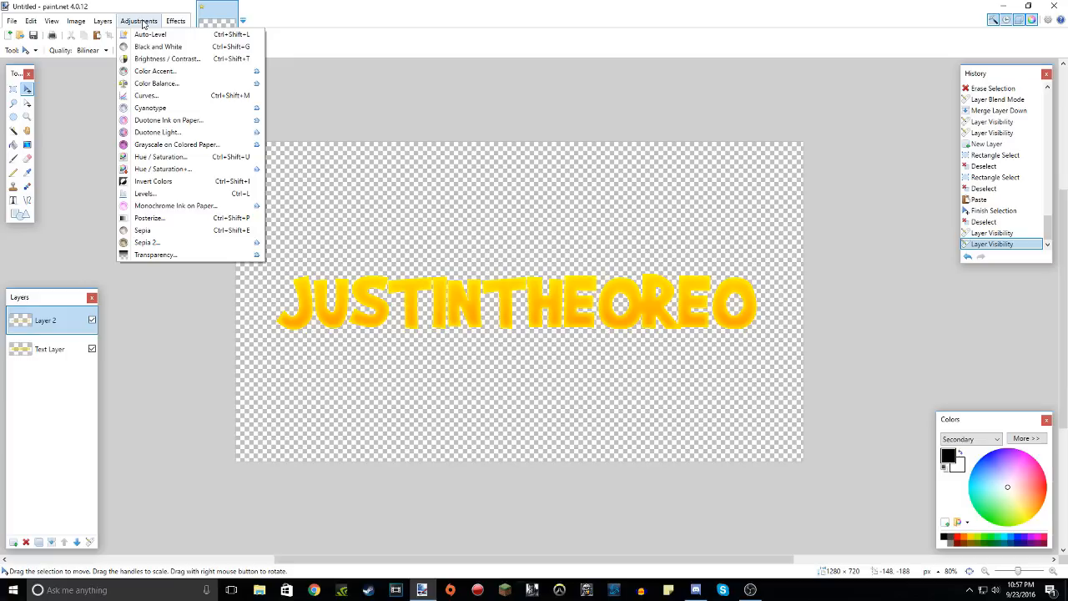
# Darken the bottom half with Hue/Saturation, settling on Lightness about -10.
pyautogui.click(160, 157)
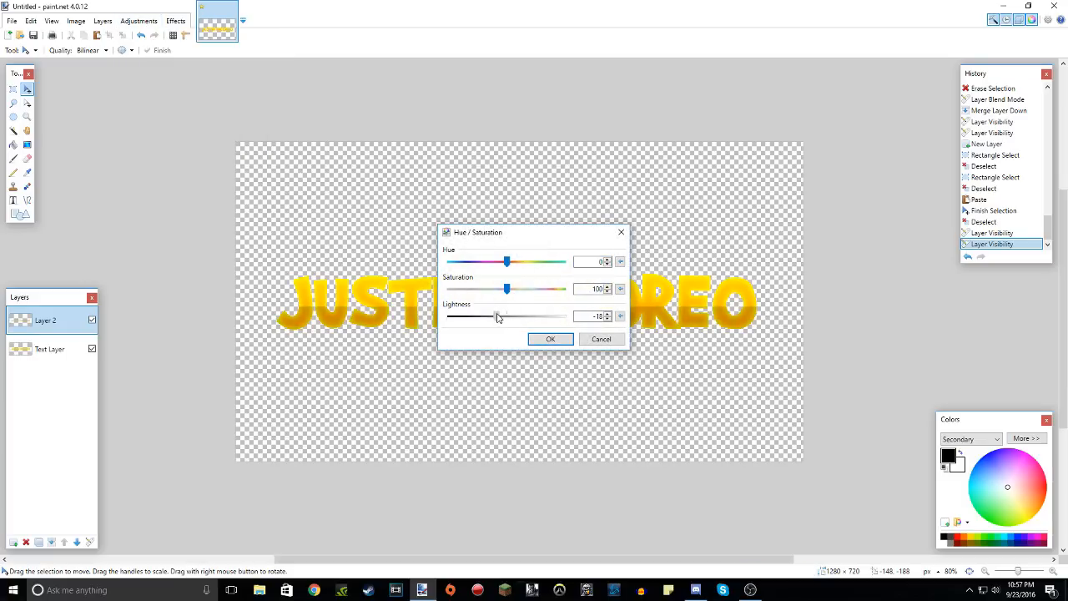
pyautogui.moveTo(499, 316); pyautogui.dragTo(518, 315)
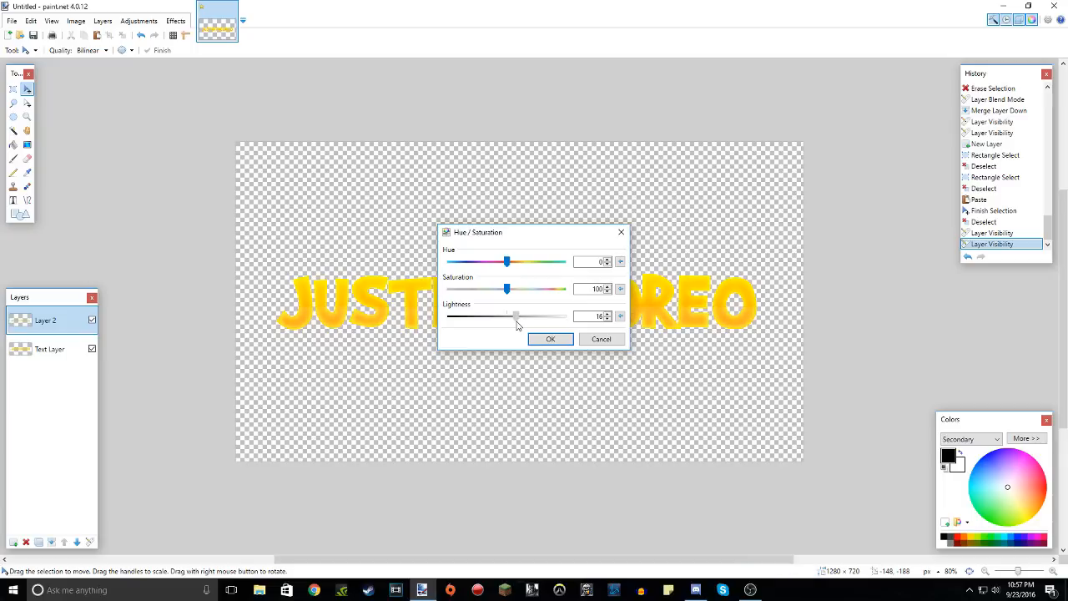
pyautogui.moveTo(516, 316); pyautogui.dragTo(499, 316)
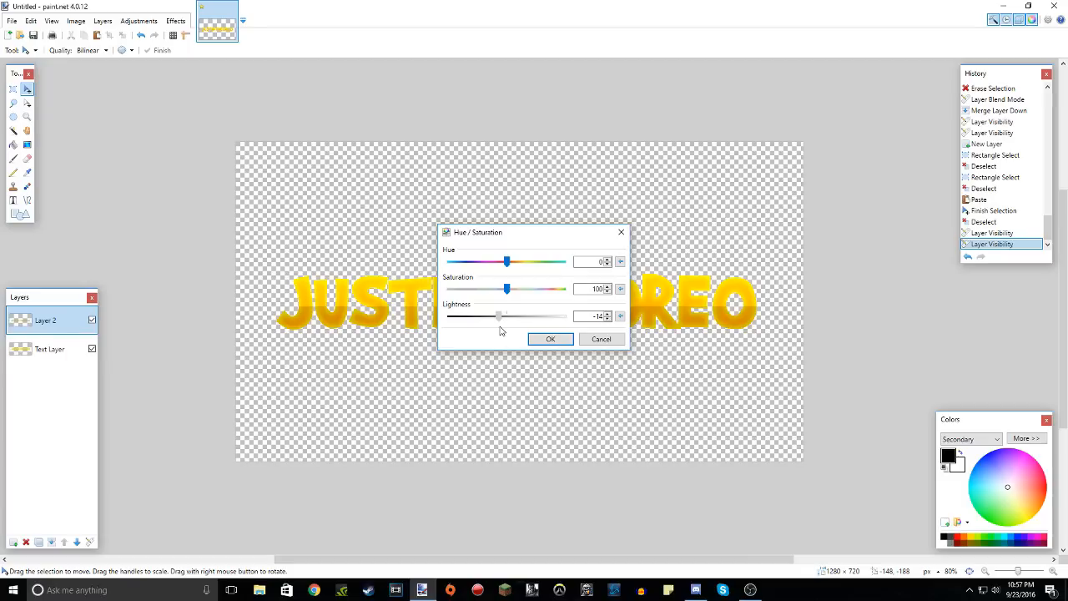
pyautogui.moveTo(497, 315); pyautogui.dragTo(501, 316)
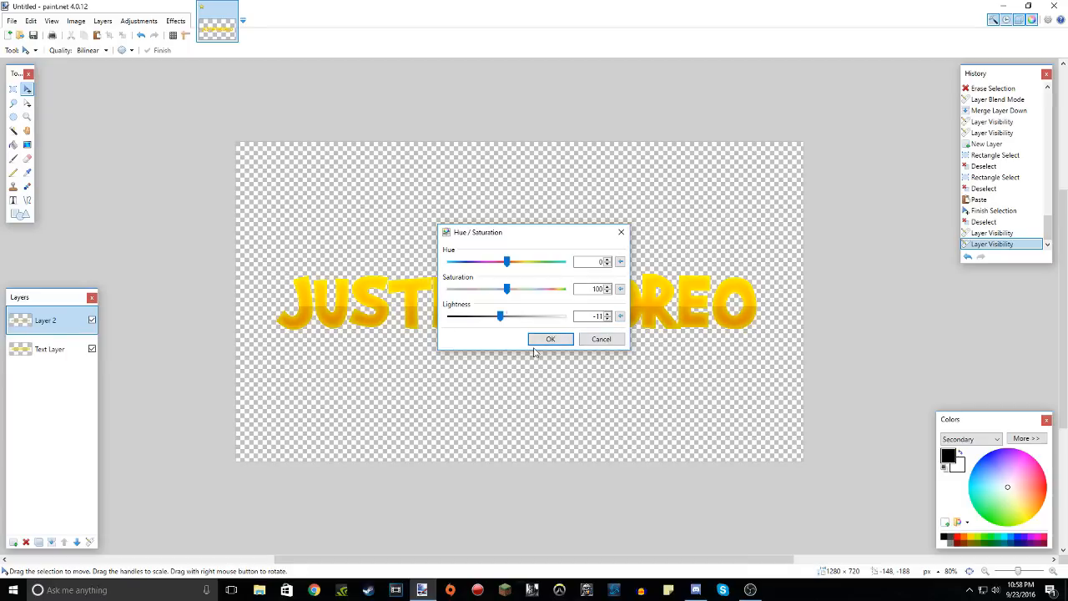
pyautogui.click(551, 339)
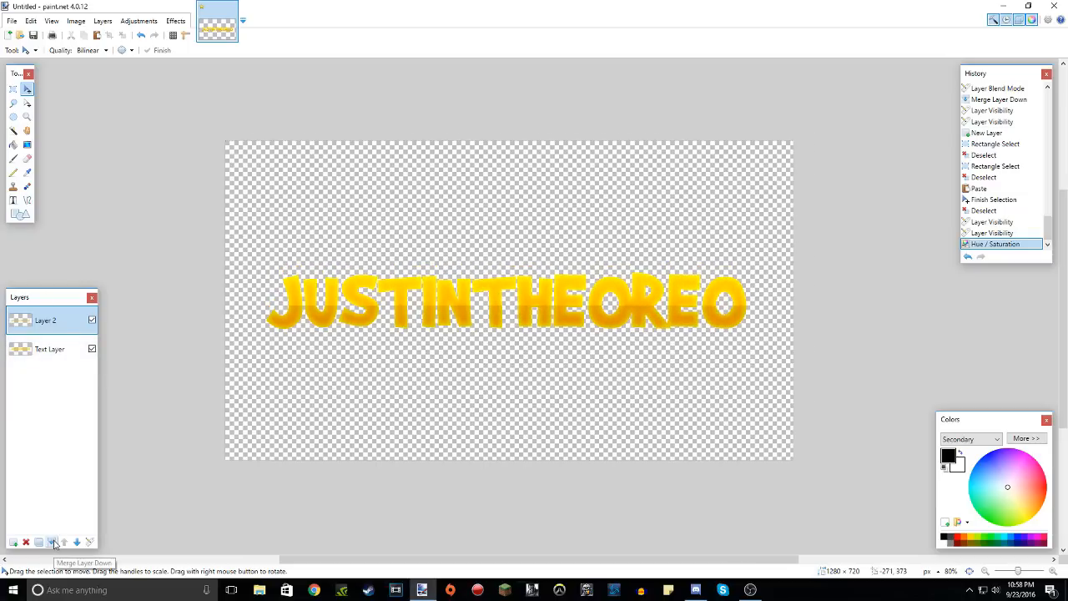
# Merge the darkened half down into the text layer and duplicate the merged text.
pyautogui.click(52, 541)
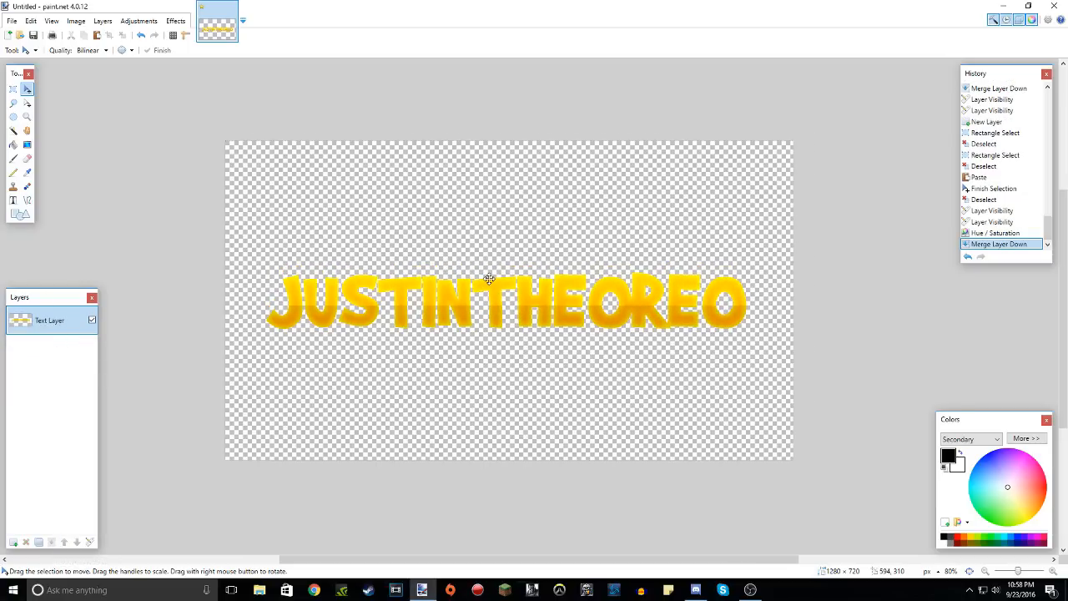
pyautogui.doubleClick(50, 321)
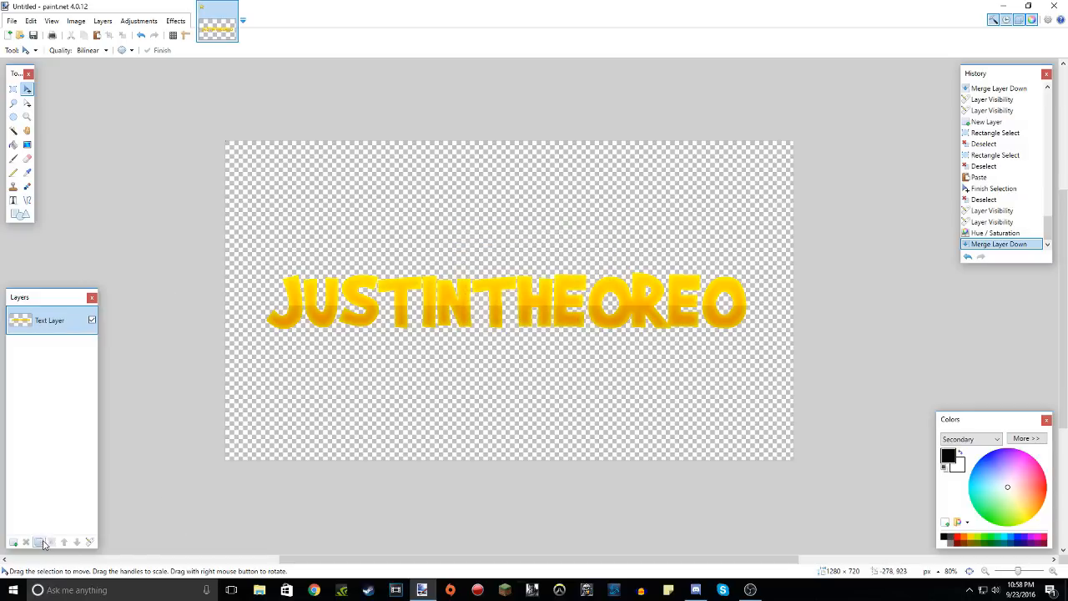
pyautogui.click(38, 541)
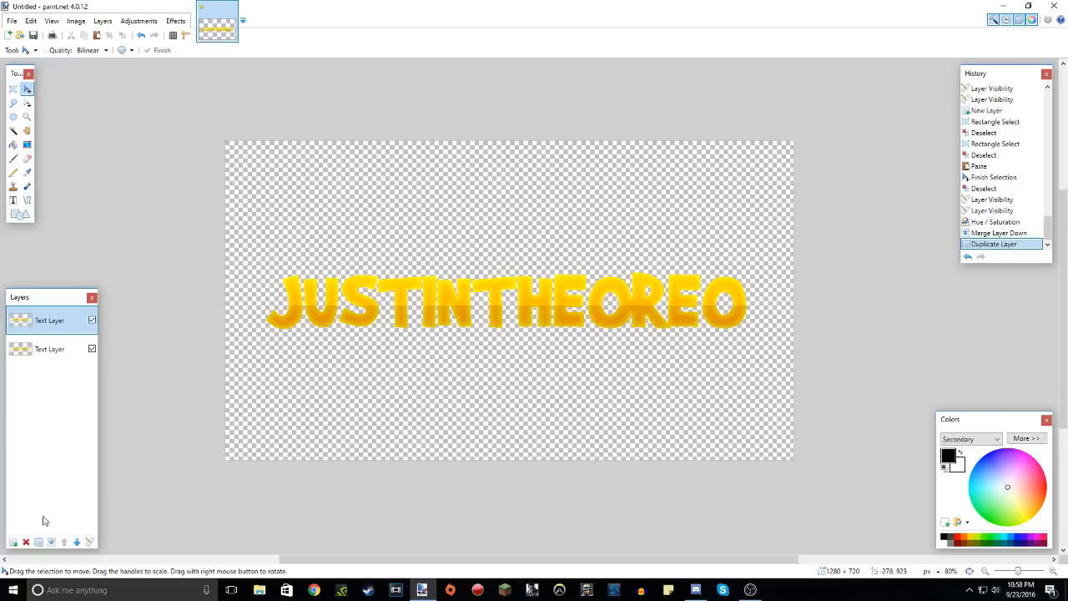
# Select all on the lower text copy, nudge it down to form an edge, then deselect.
pyautogui.click(50, 349)
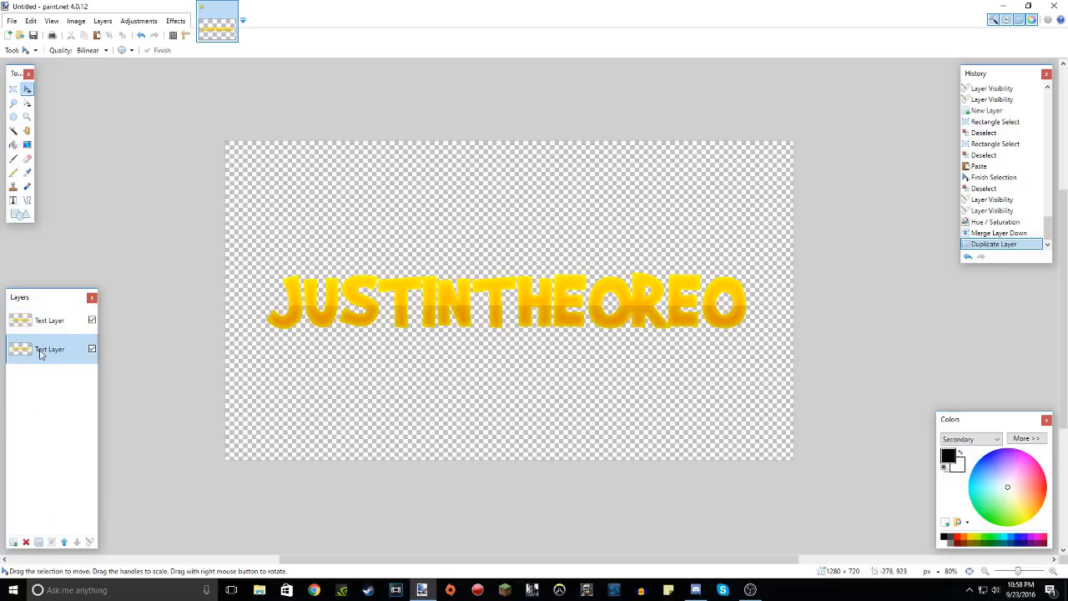
pyautogui.press('ctrl+a')
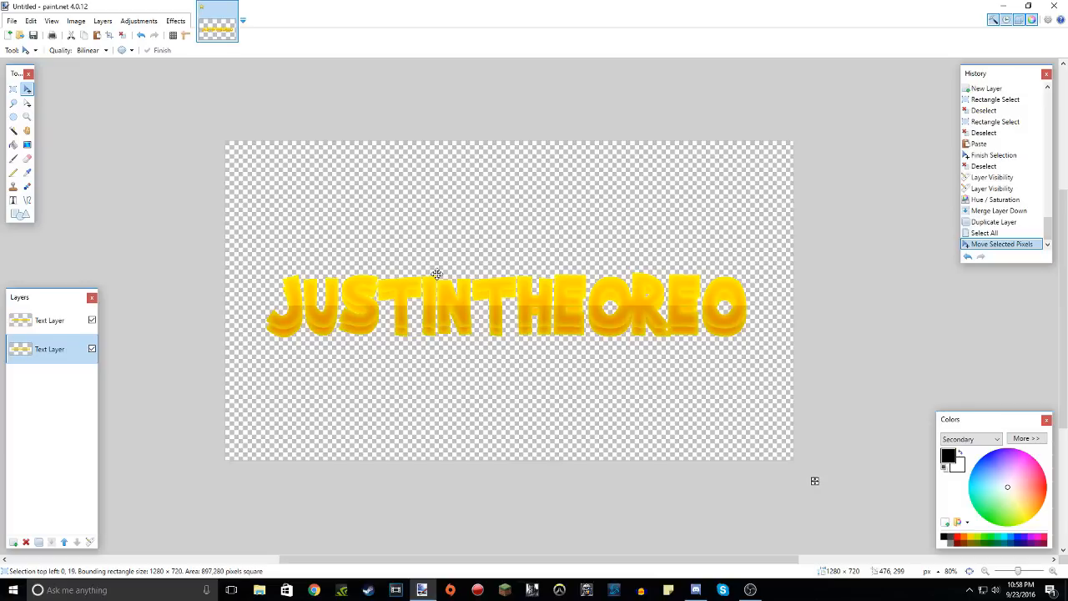
pyautogui.click(120, 35)
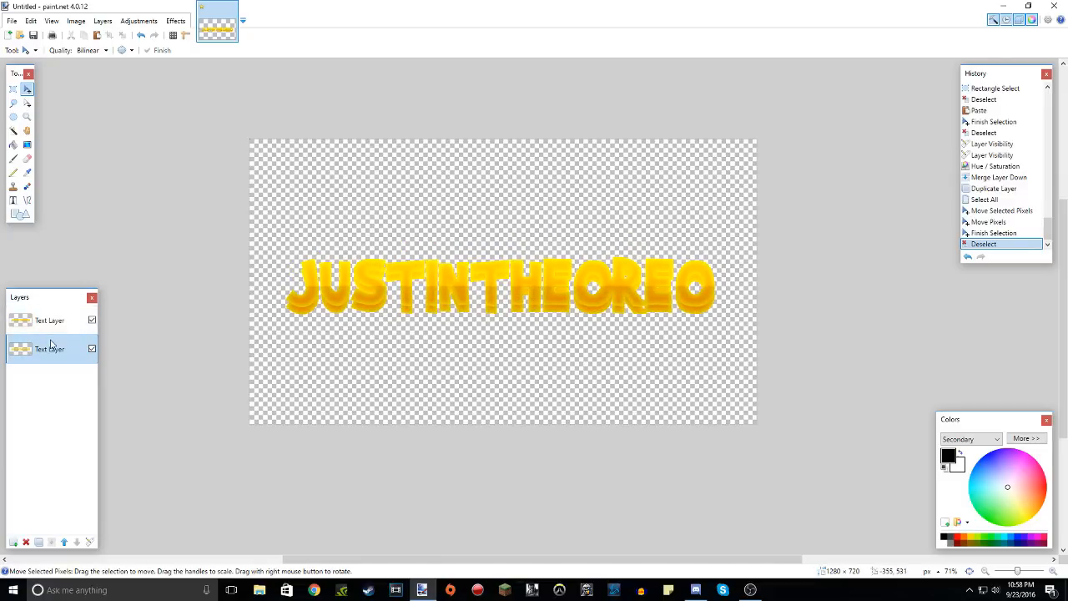
# Darken the lower copy with Hue / Saturation lightness around -50 for the extrusion.
pyautogui.click(140, 20)
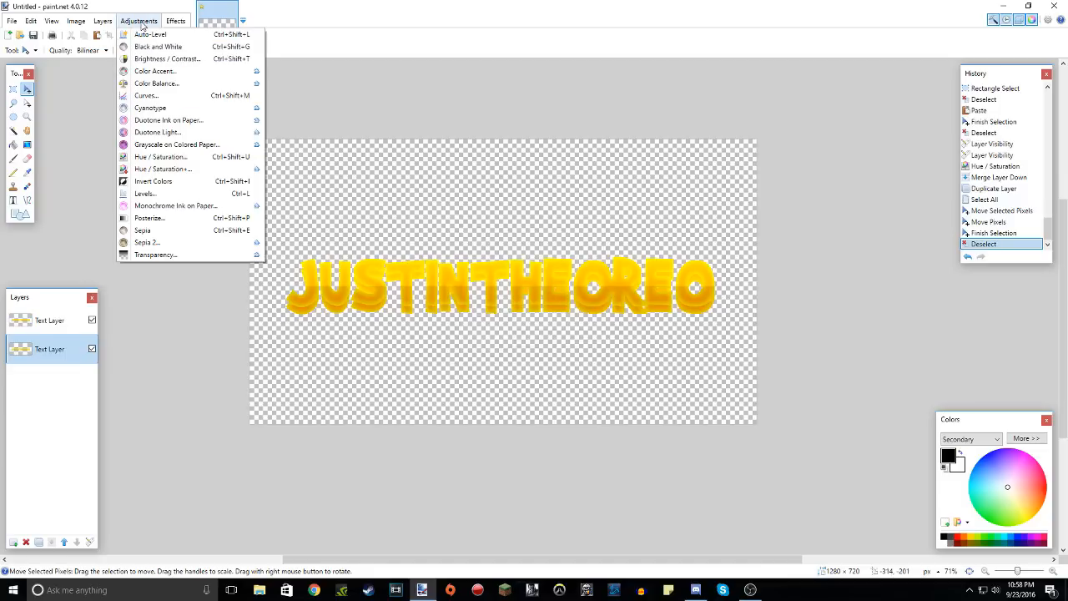
pyautogui.click(160, 157)
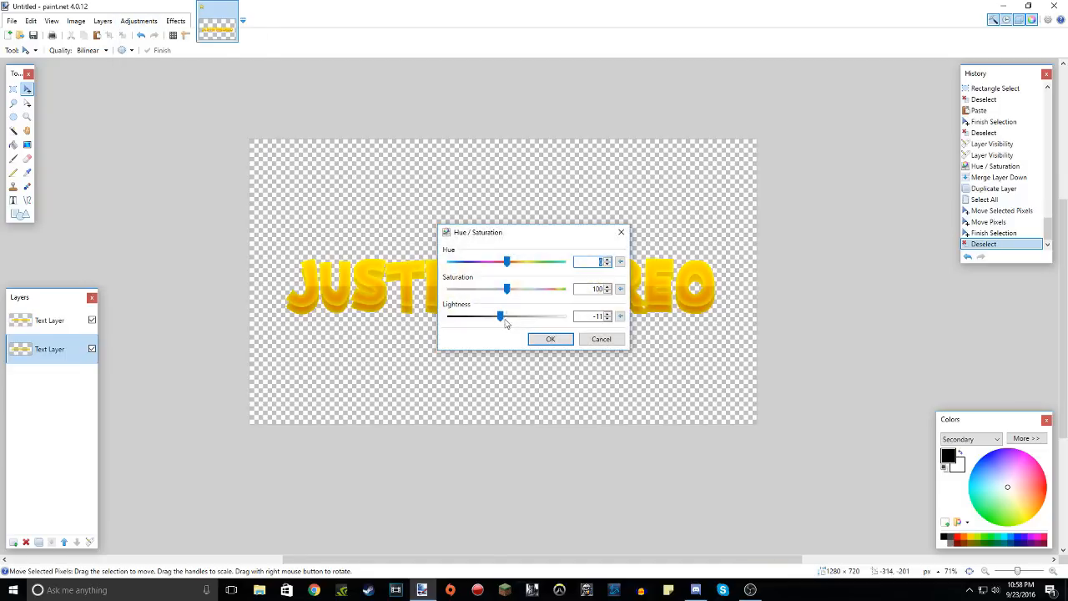
pyautogui.moveTo(501, 315); pyautogui.dragTo(477, 315)
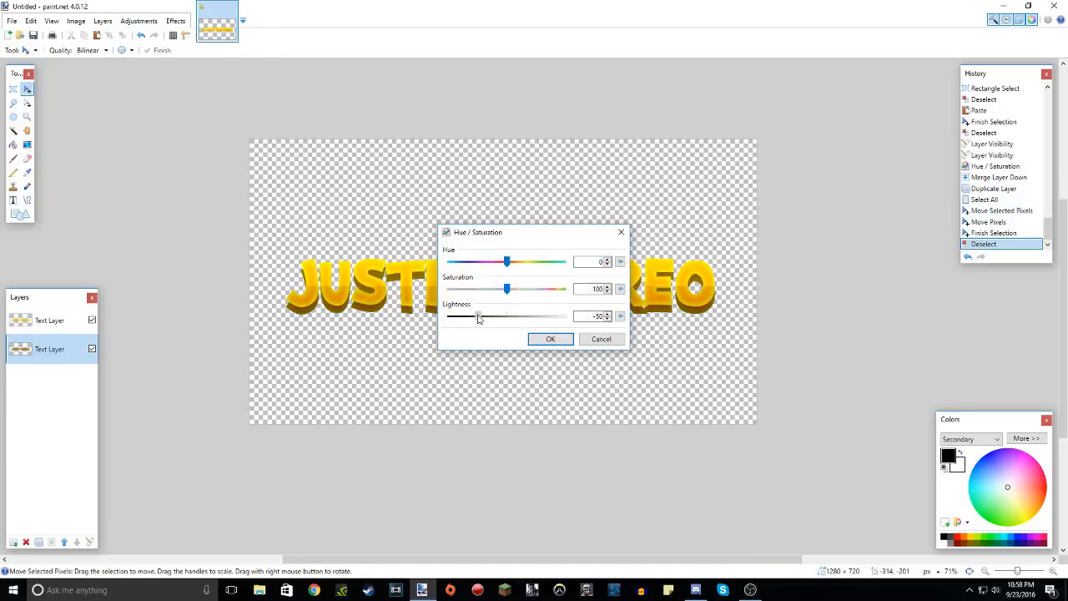
pyautogui.click(550, 339)
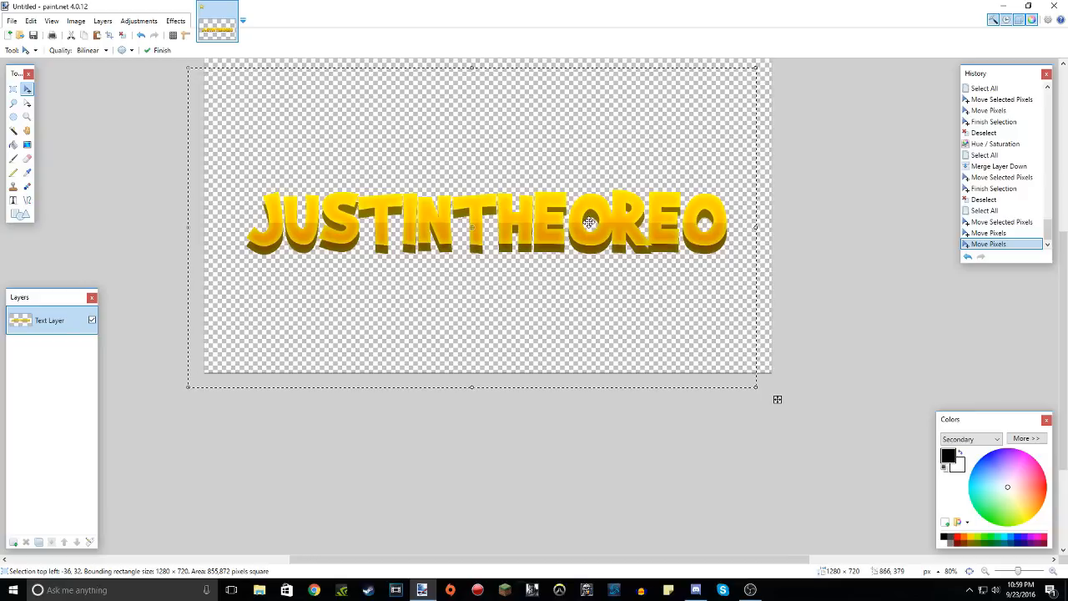
pyautogui.moveTo(704, 214)
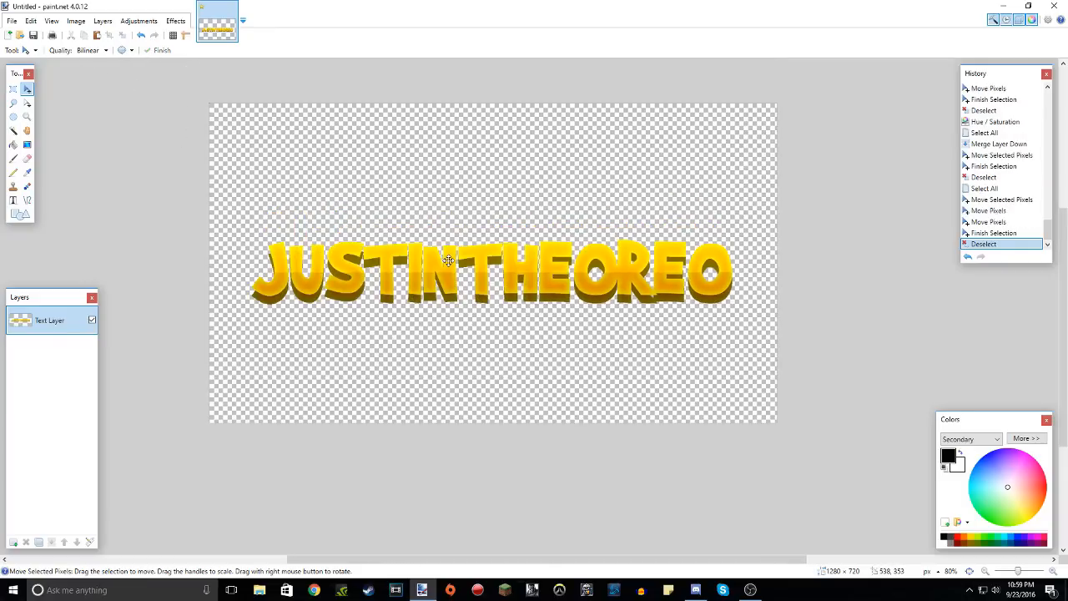
# Add a black drop shadow to the lettering and shift it into place on the canvas.
pyautogui.click(175, 20)
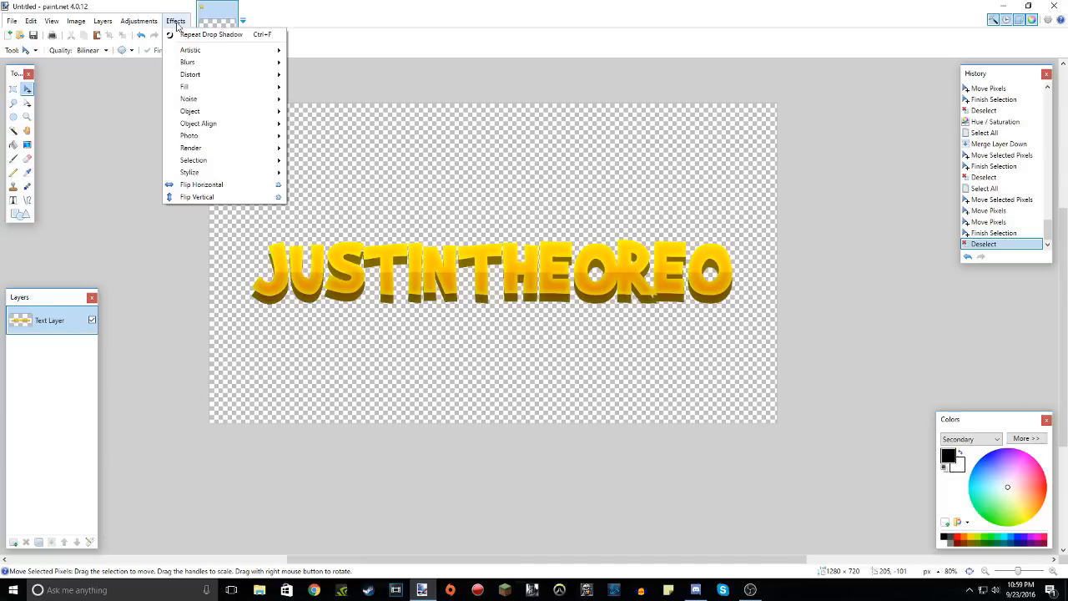
pyautogui.click(211, 34)
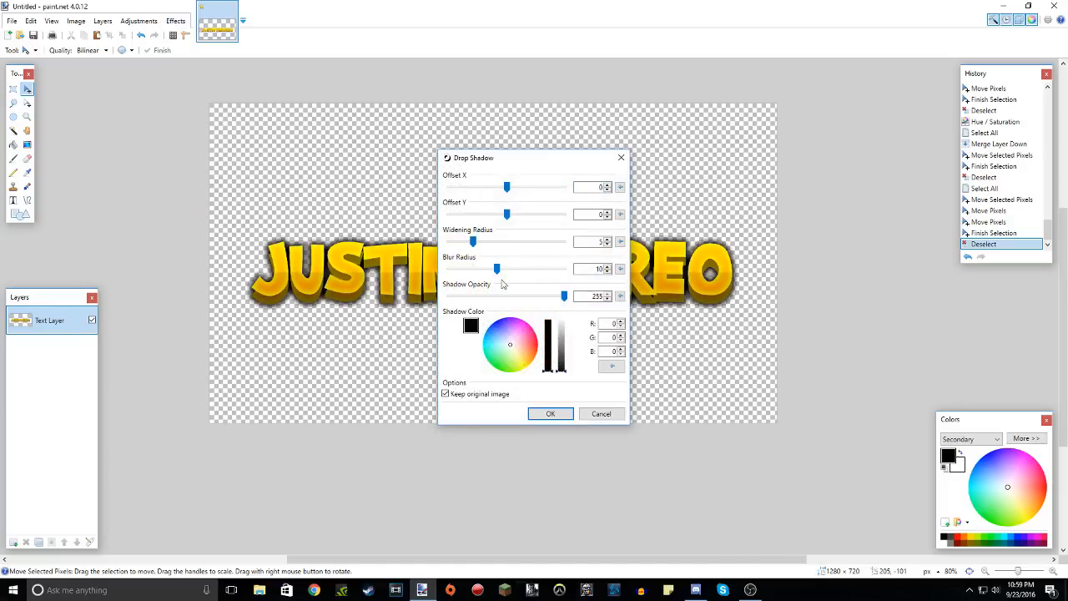
pyautogui.click(551, 414)
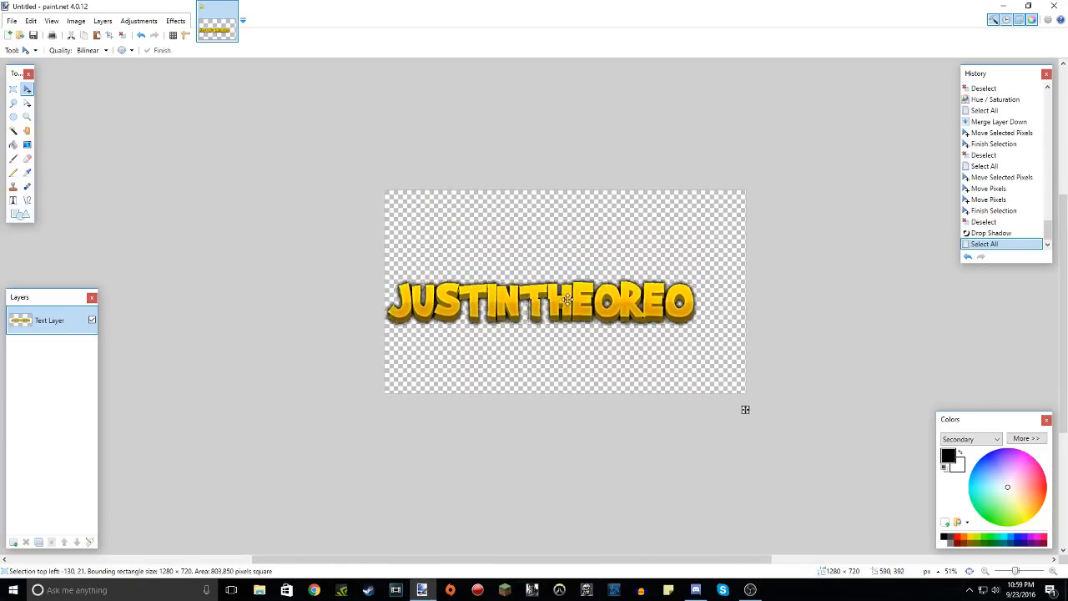
pyautogui.moveTo(564, 302); pyautogui.dragTo(508, 311)
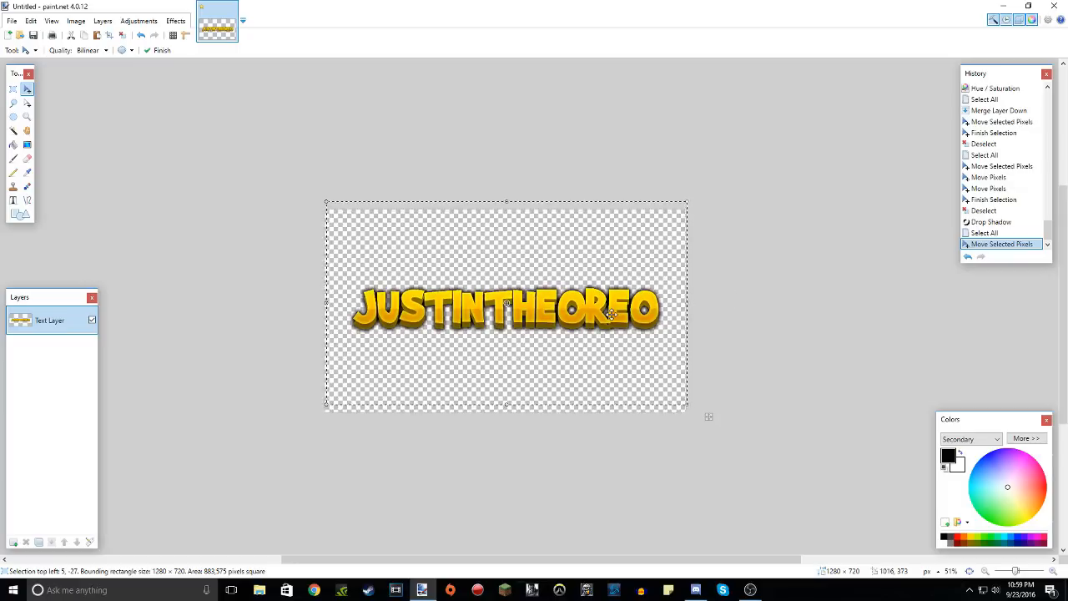